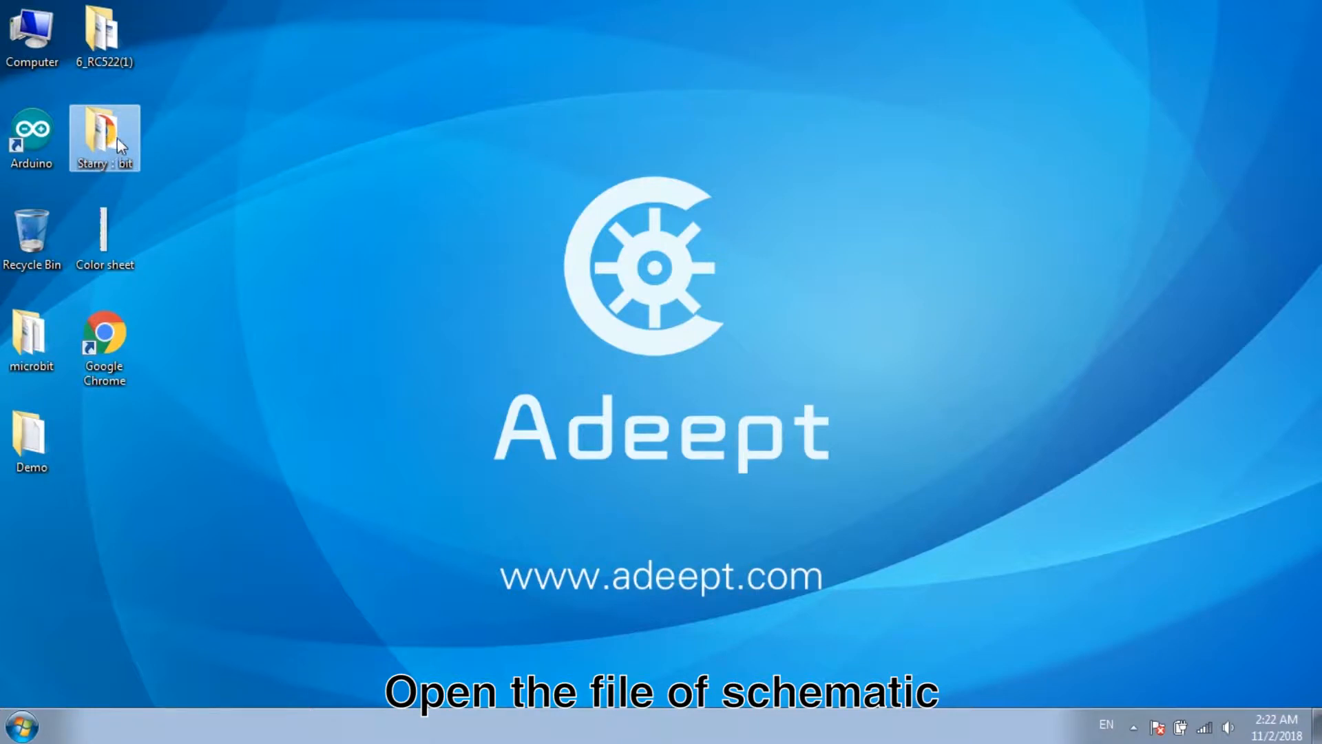
# Step: View the Adeept Starry bit V1_0 schematic PDF and inspect its L298P motor driver section
pyautogui.doubleClick(103, 138)
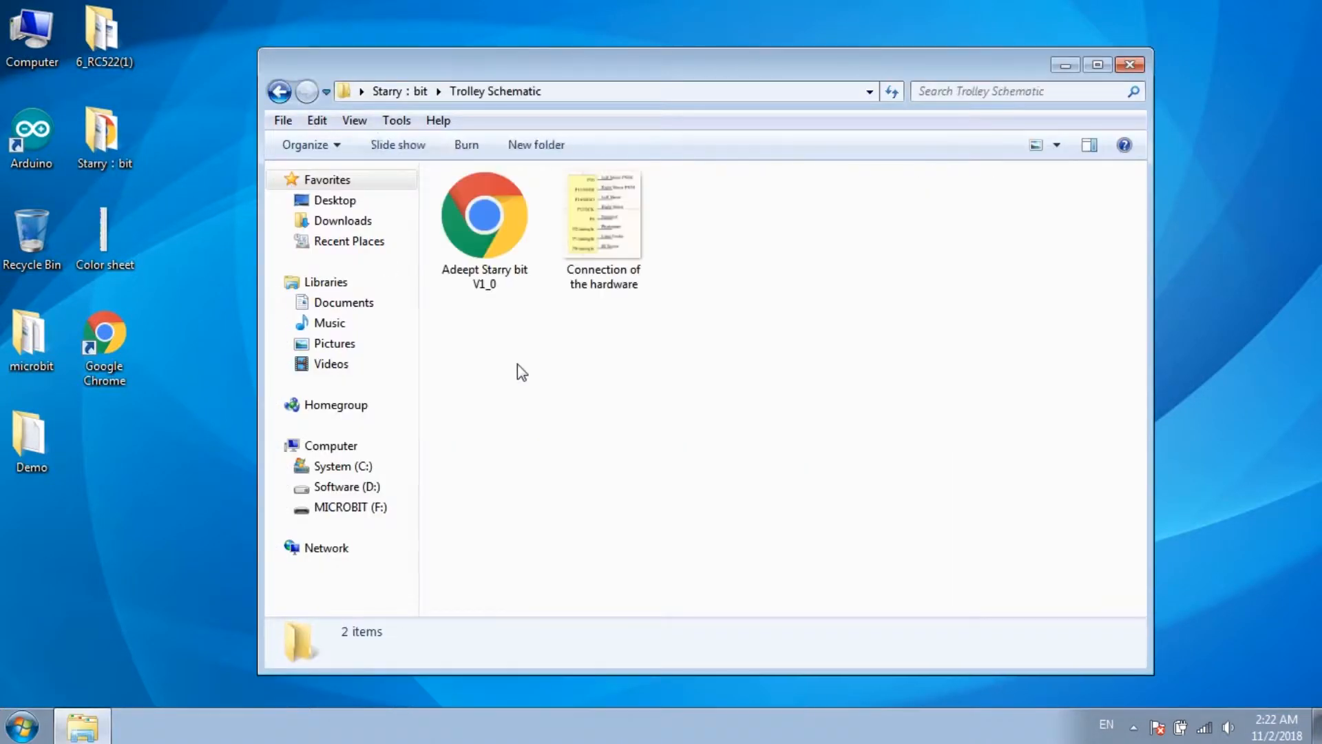
pyautogui.doubleClick(483, 215)
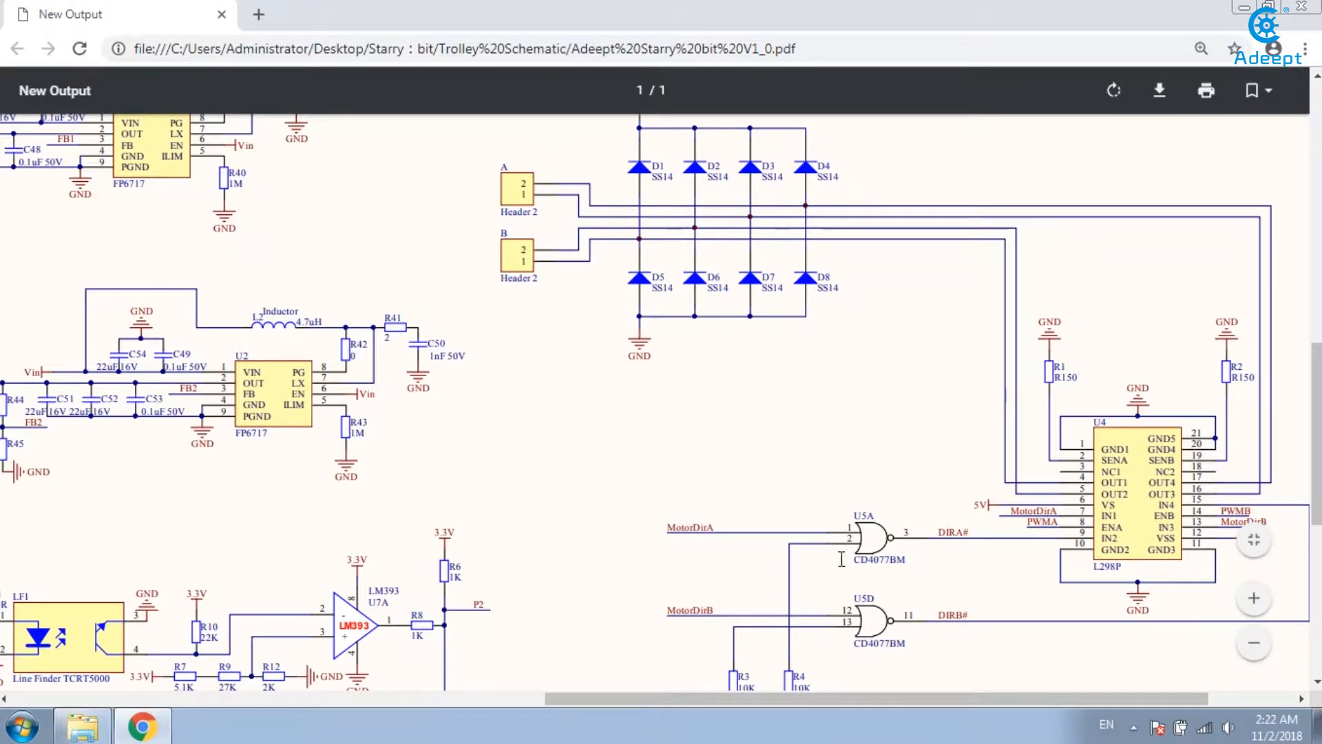
pyautogui.doubleClick(880, 559)
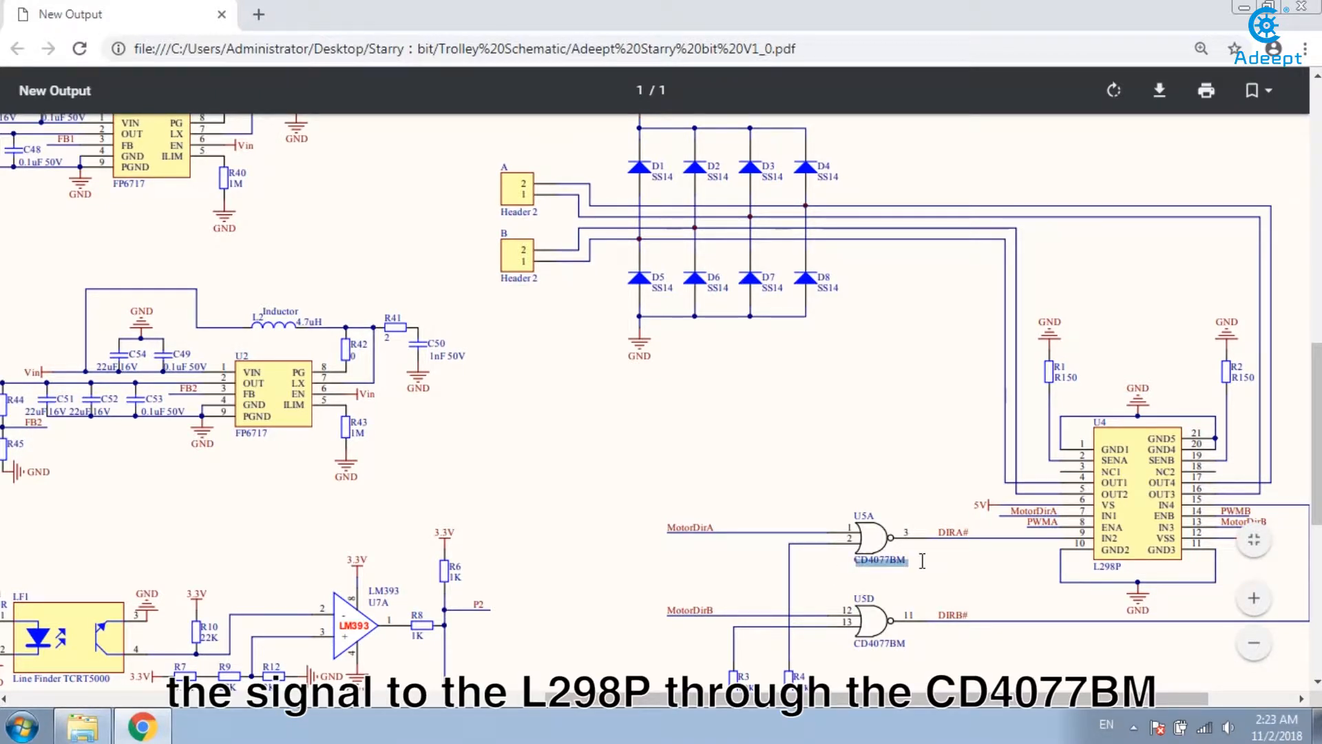
pyautogui.moveTo(983, 560)
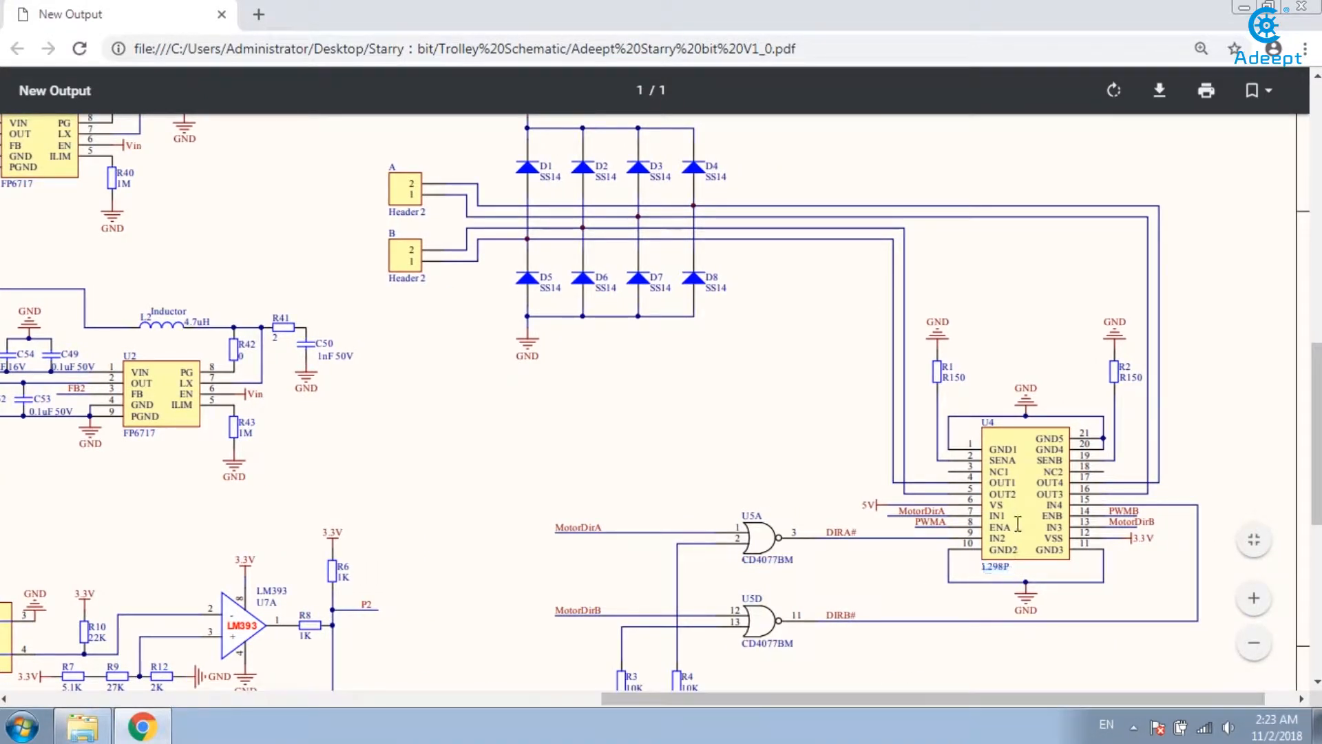
pyautogui.scroll(-3)
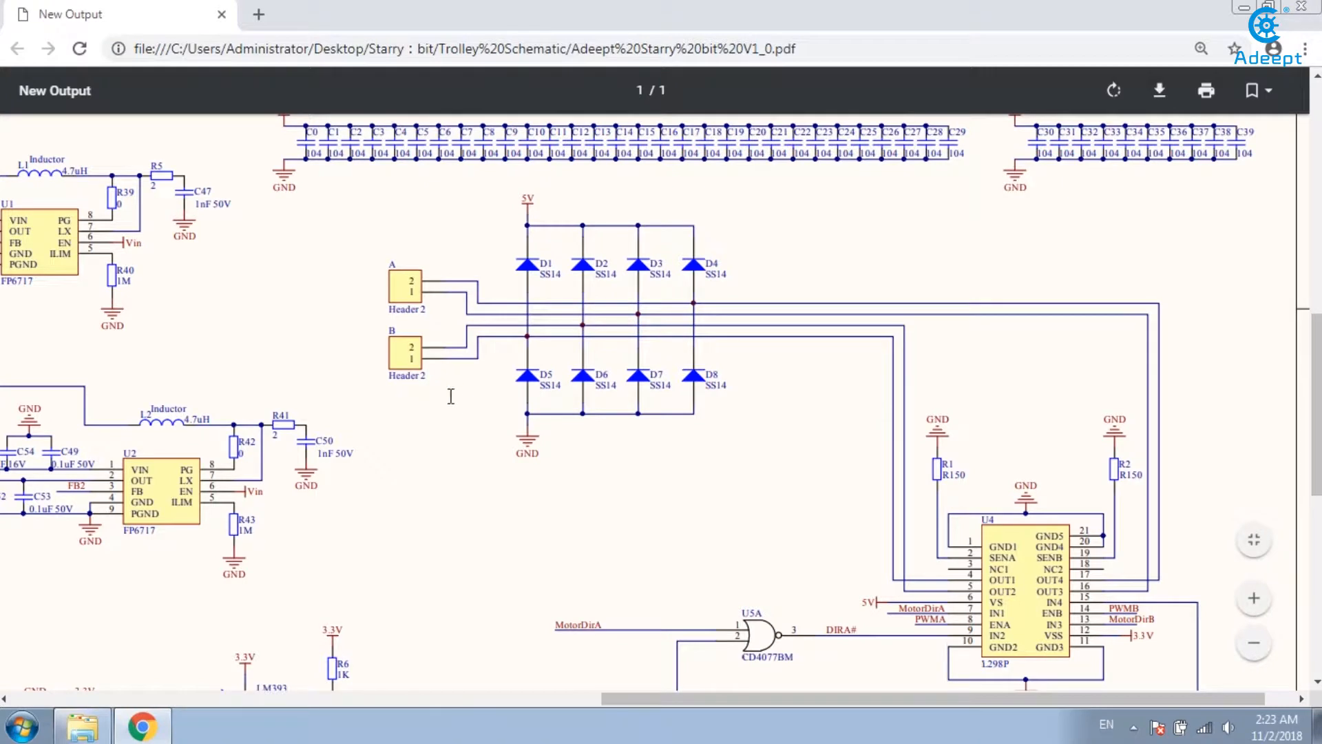
pyautogui.moveTo(479, 432)
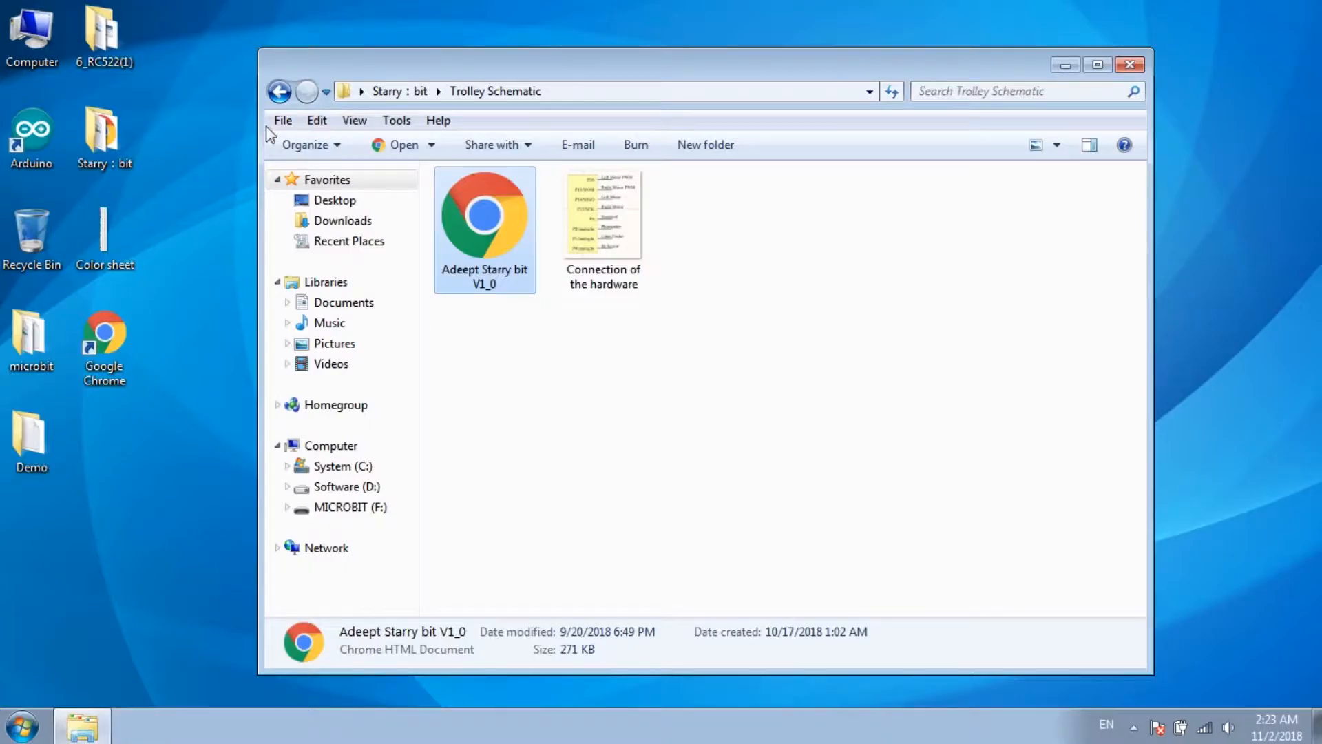
# Step: View the Starry : bit PDF manual and scroll to the motor control explanation on page 32
pyautogui.click(280, 90)
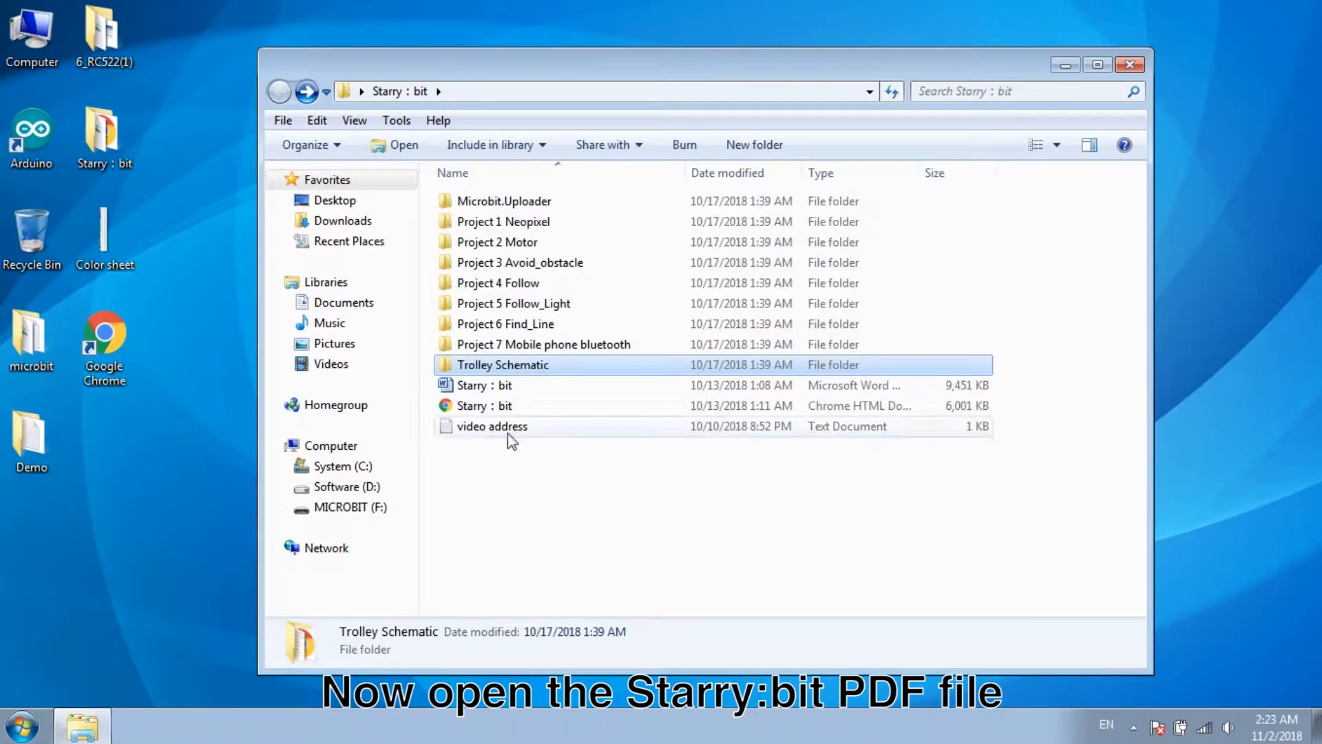
pyautogui.doubleClick(483, 405)
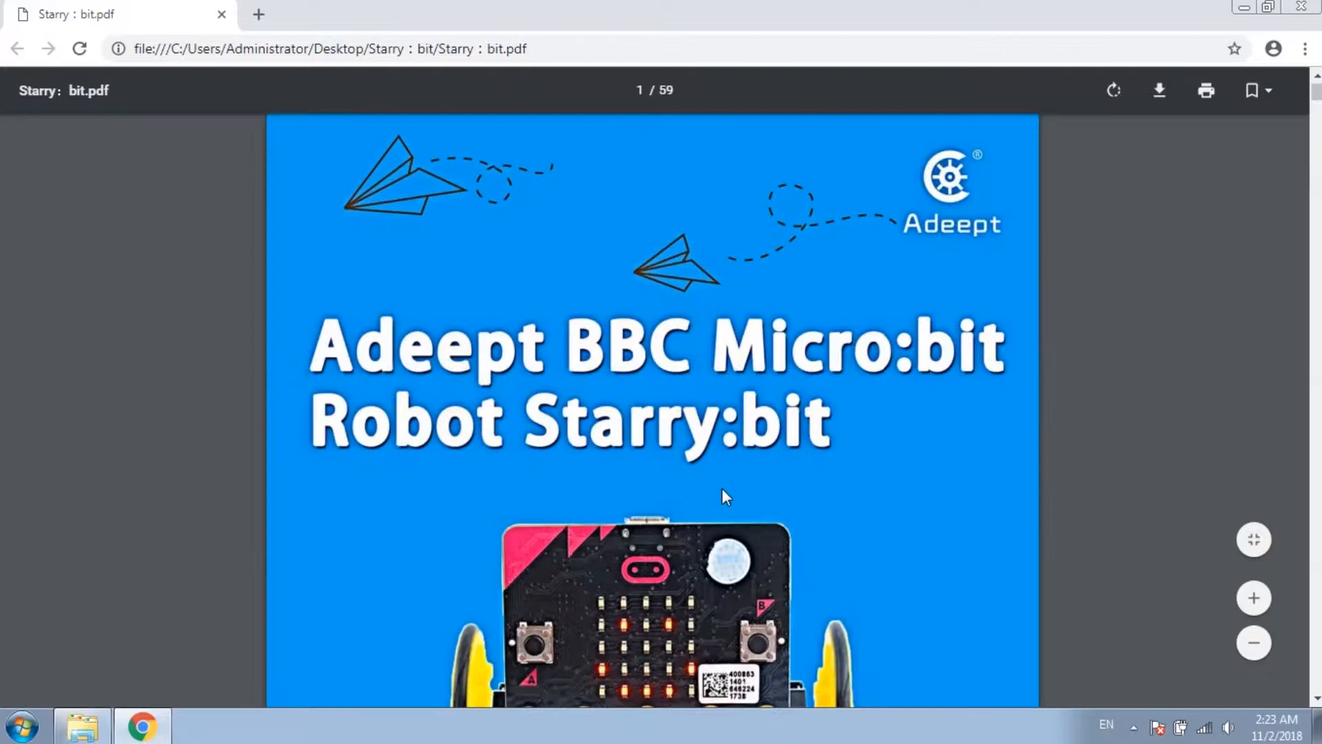
pyautogui.scroll(-3)
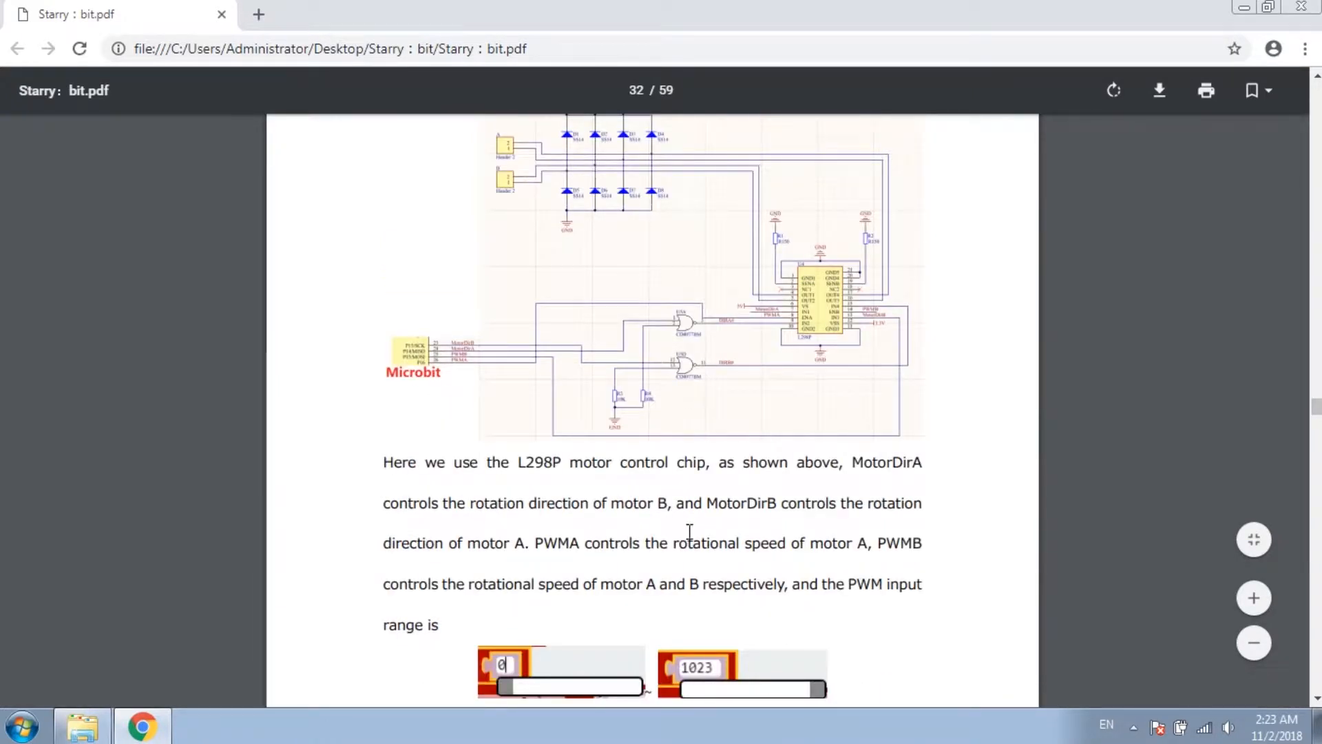
pyautogui.scroll(-3)
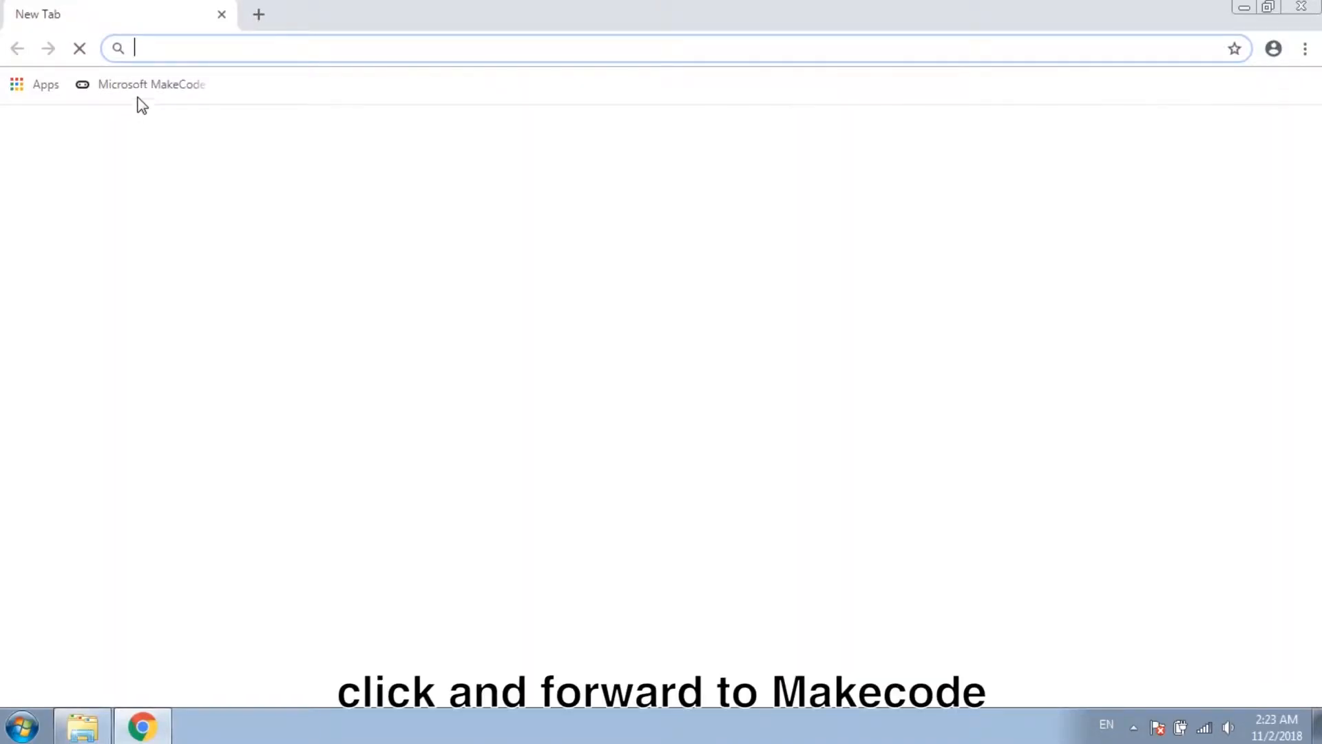
# Step: Import microbit-L1-Motor.hex into MakeCode and load the L1 Motor blocks project
pyautogui.click(152, 84)
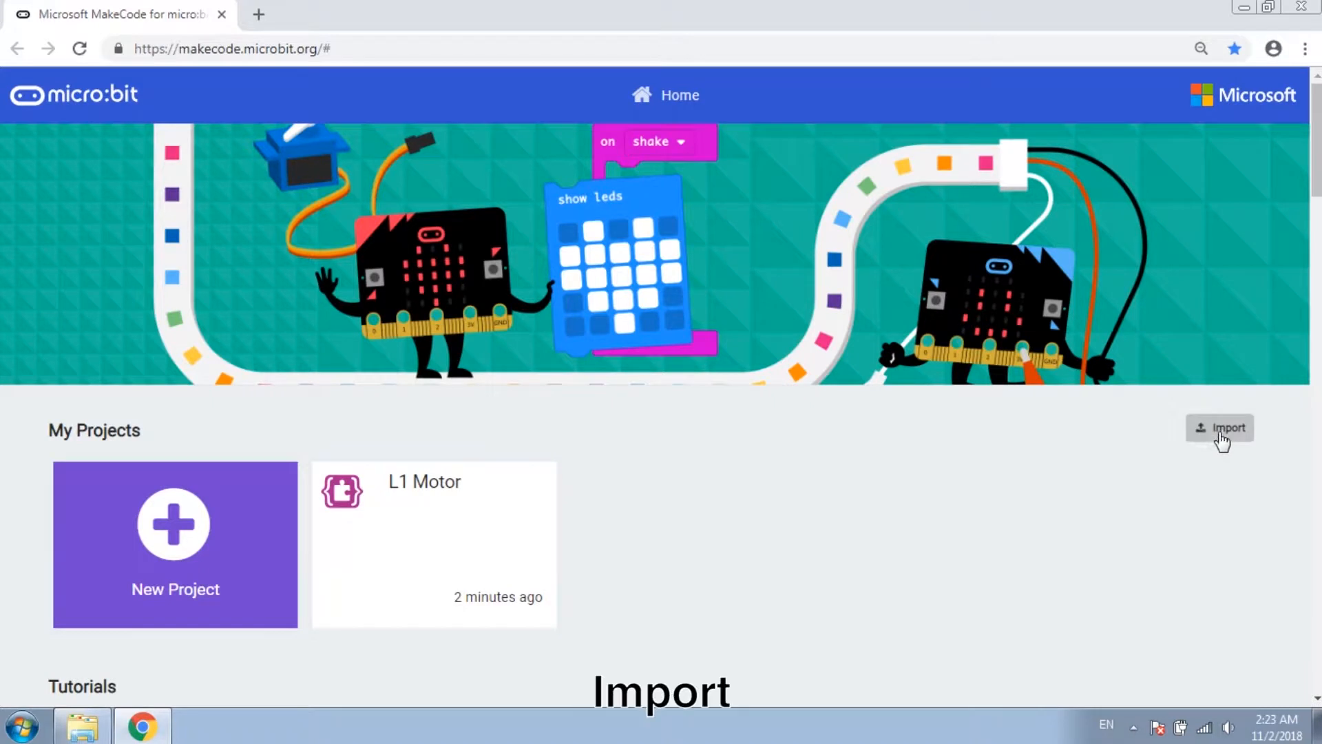
pyautogui.click(1221, 427)
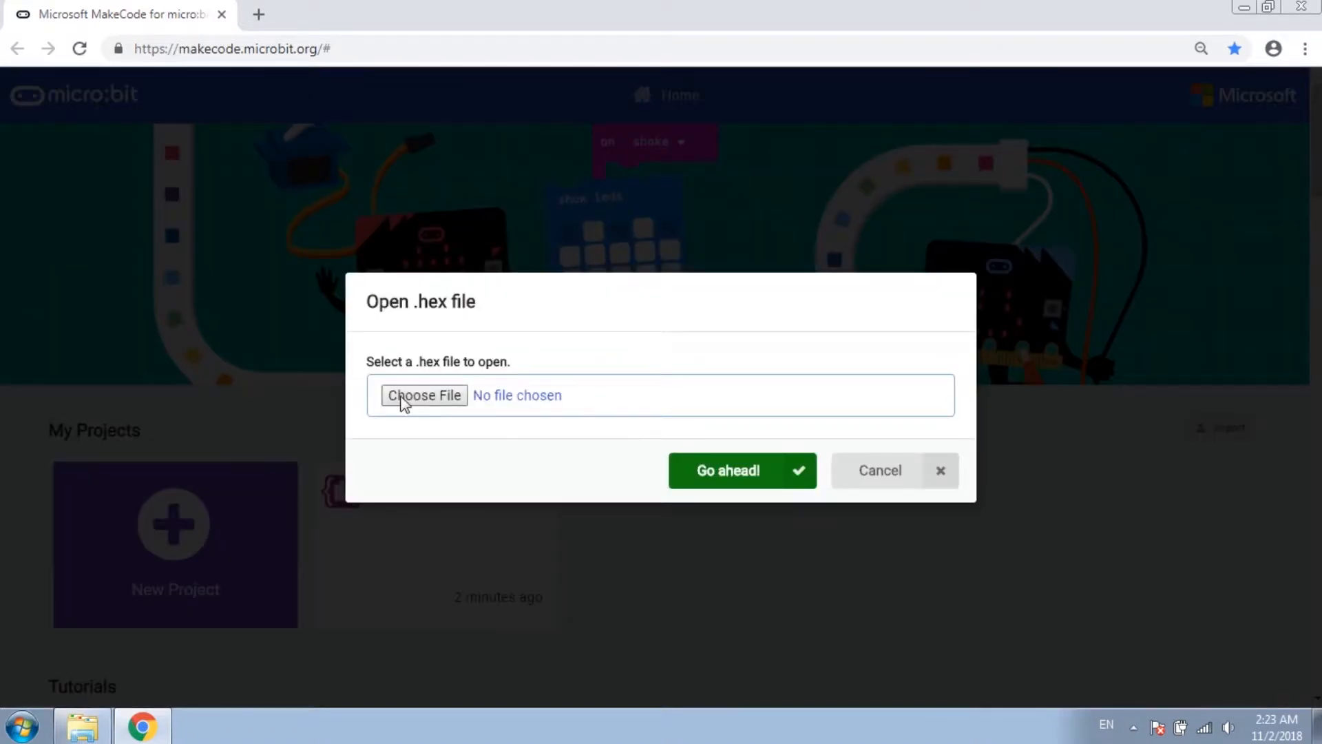
pyautogui.click(424, 395)
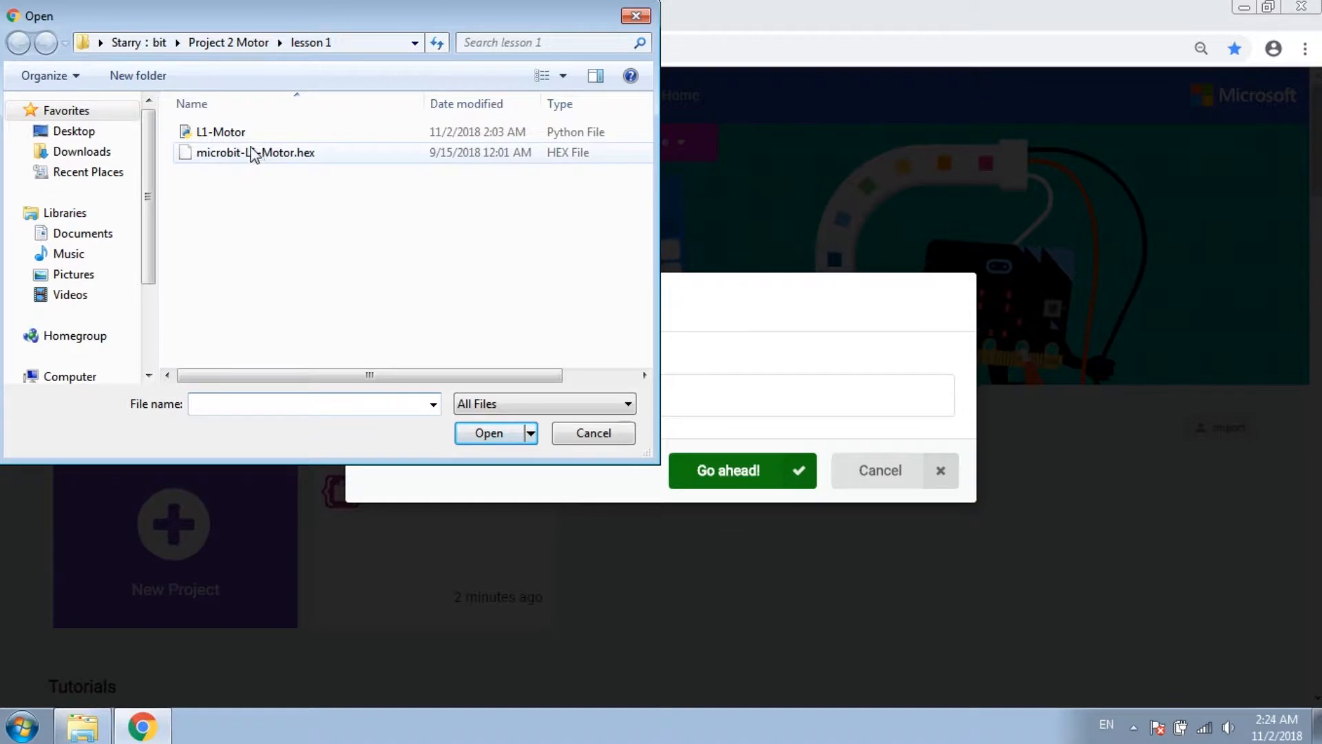
pyautogui.click(256, 153)
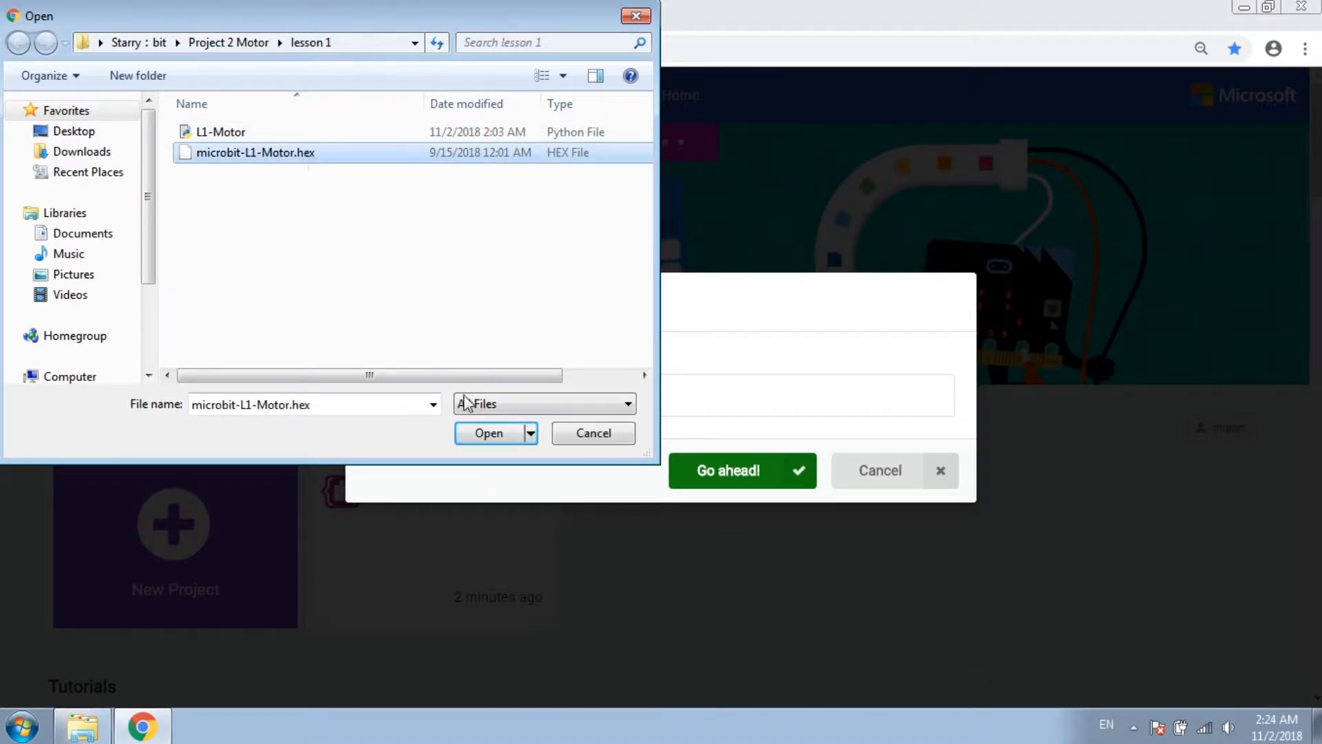
pyautogui.click(487, 432)
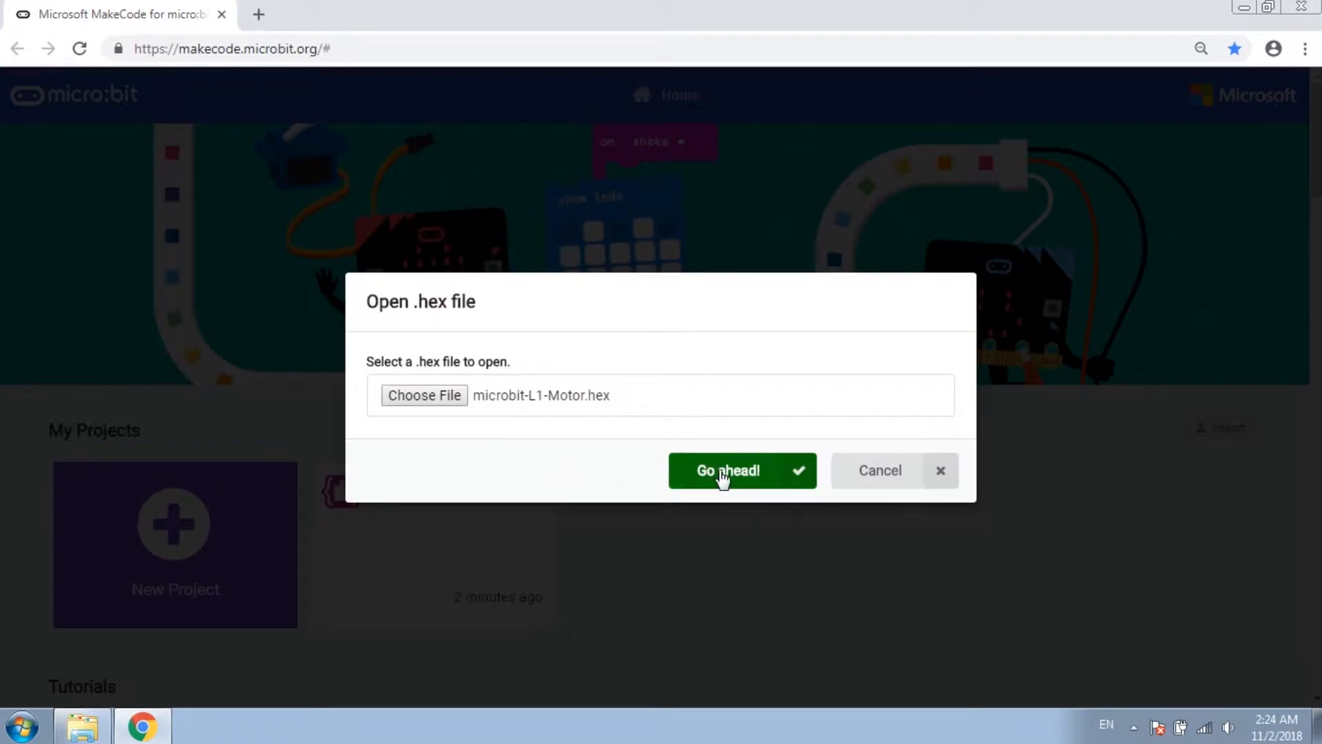
pyautogui.click(727, 470)
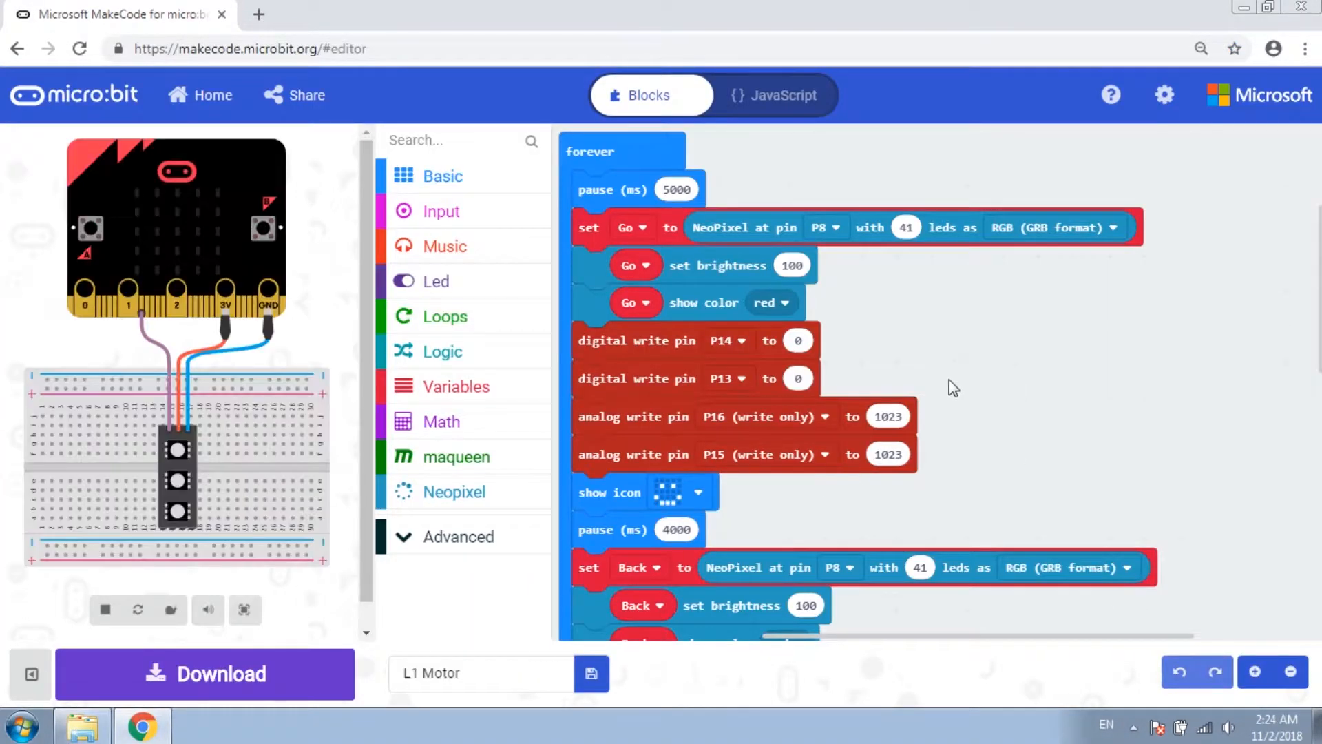
pyautogui.click(453, 492)
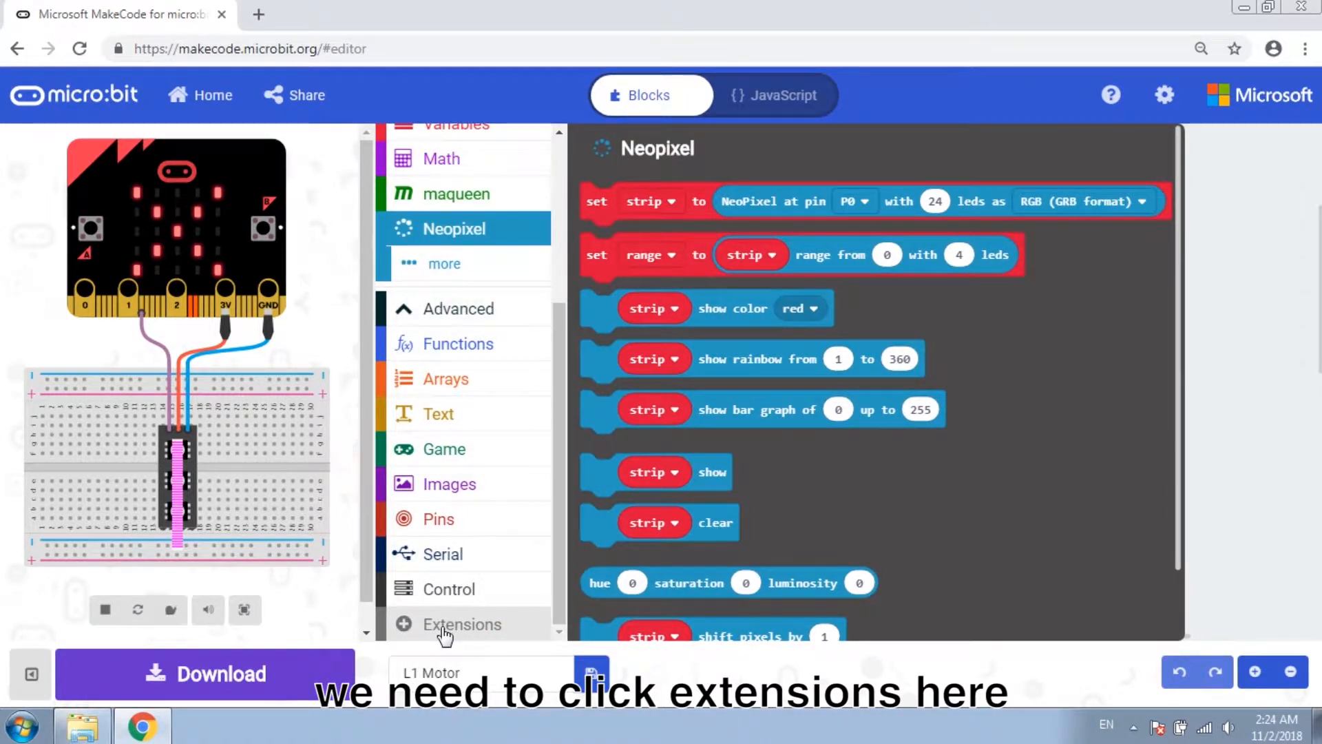
pyautogui.click(460, 624)
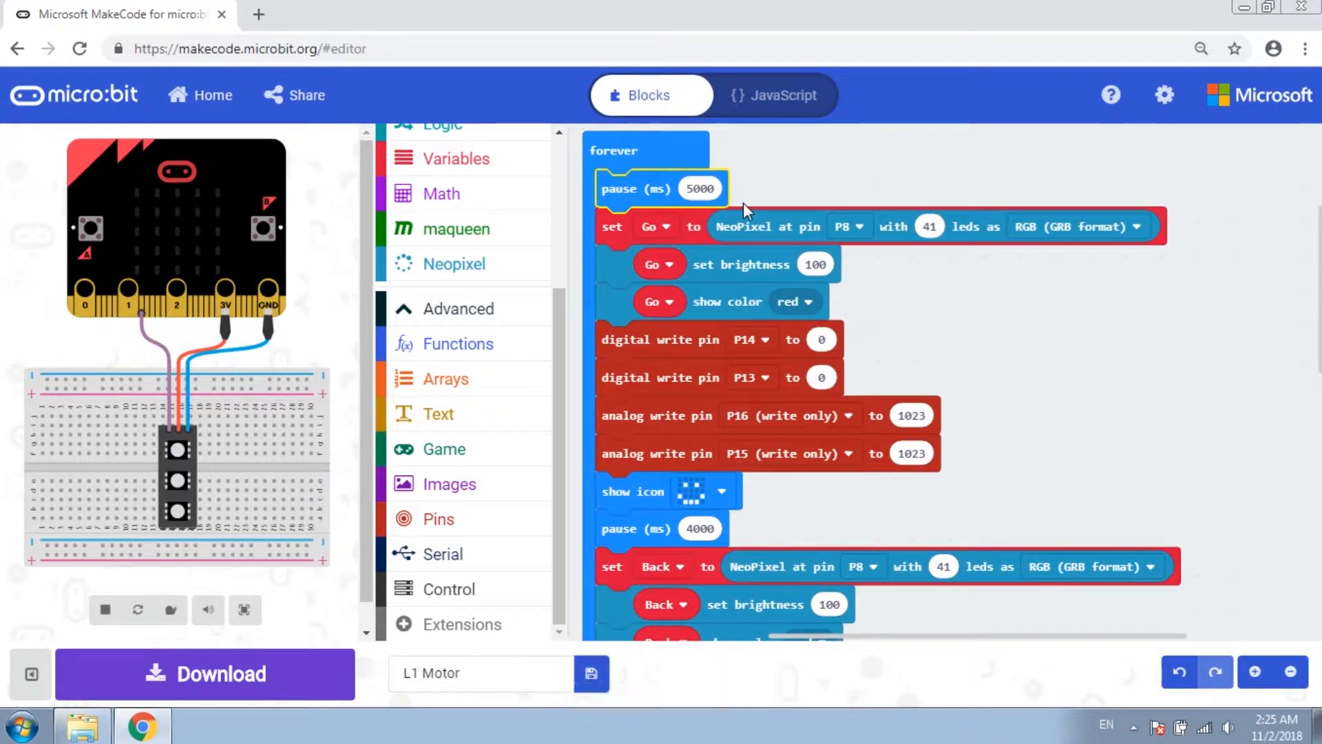
# Step: Set the Go section's P16 and P15 analog write values to 300 and its pause to 2000 ms
pyautogui.click(613, 226)
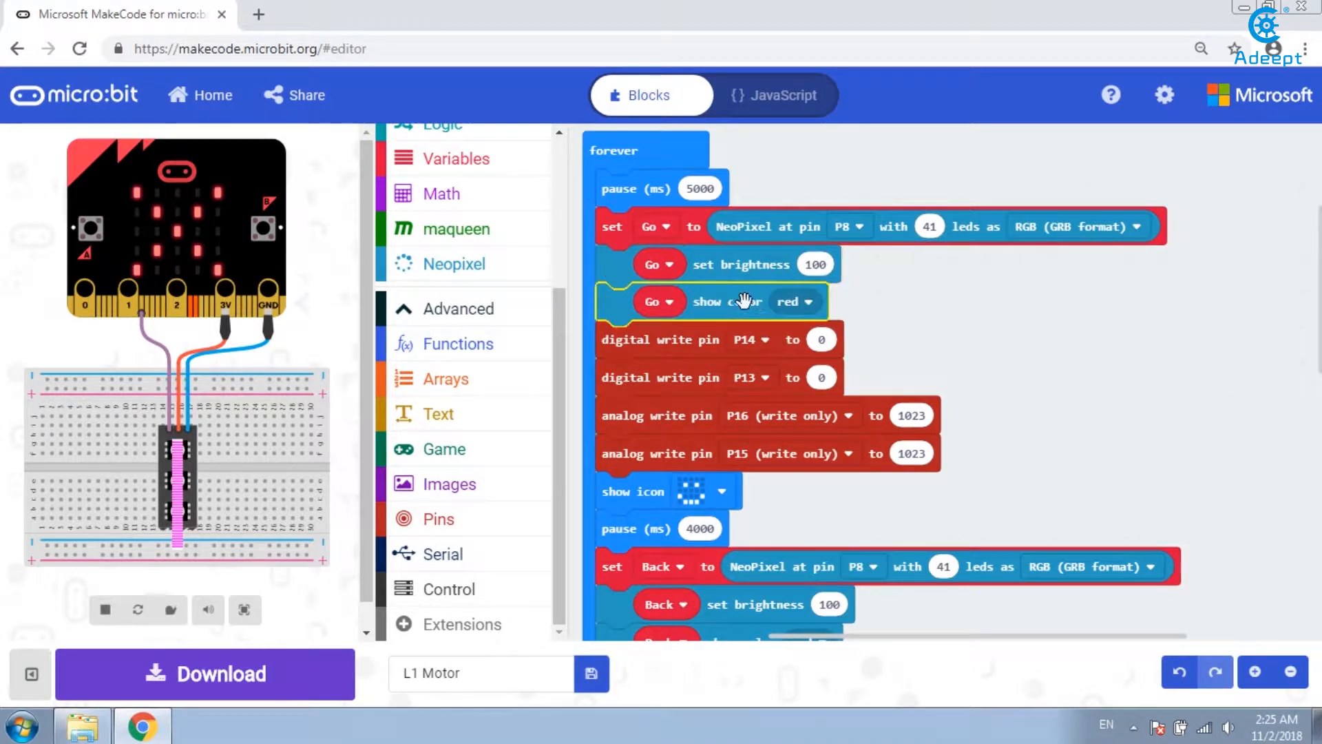
pyautogui.scroll(-3)
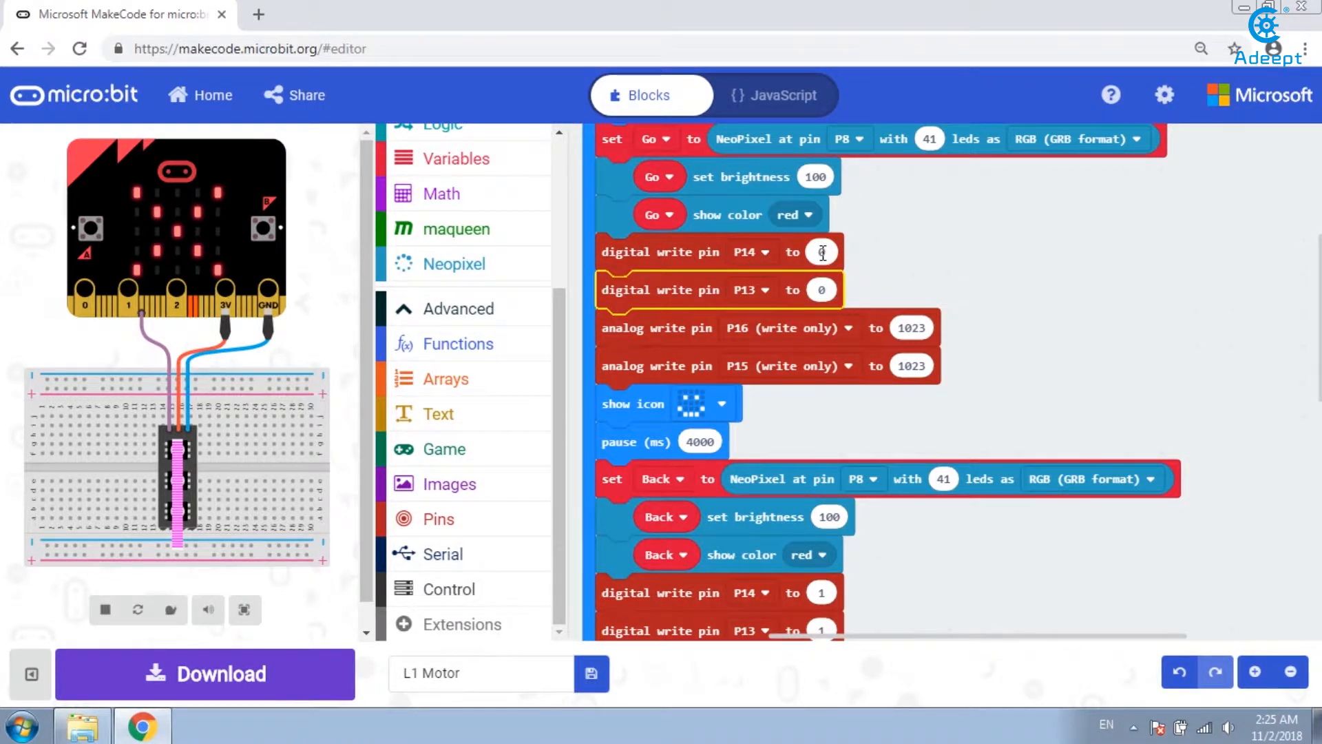
pyautogui.click(820, 250)
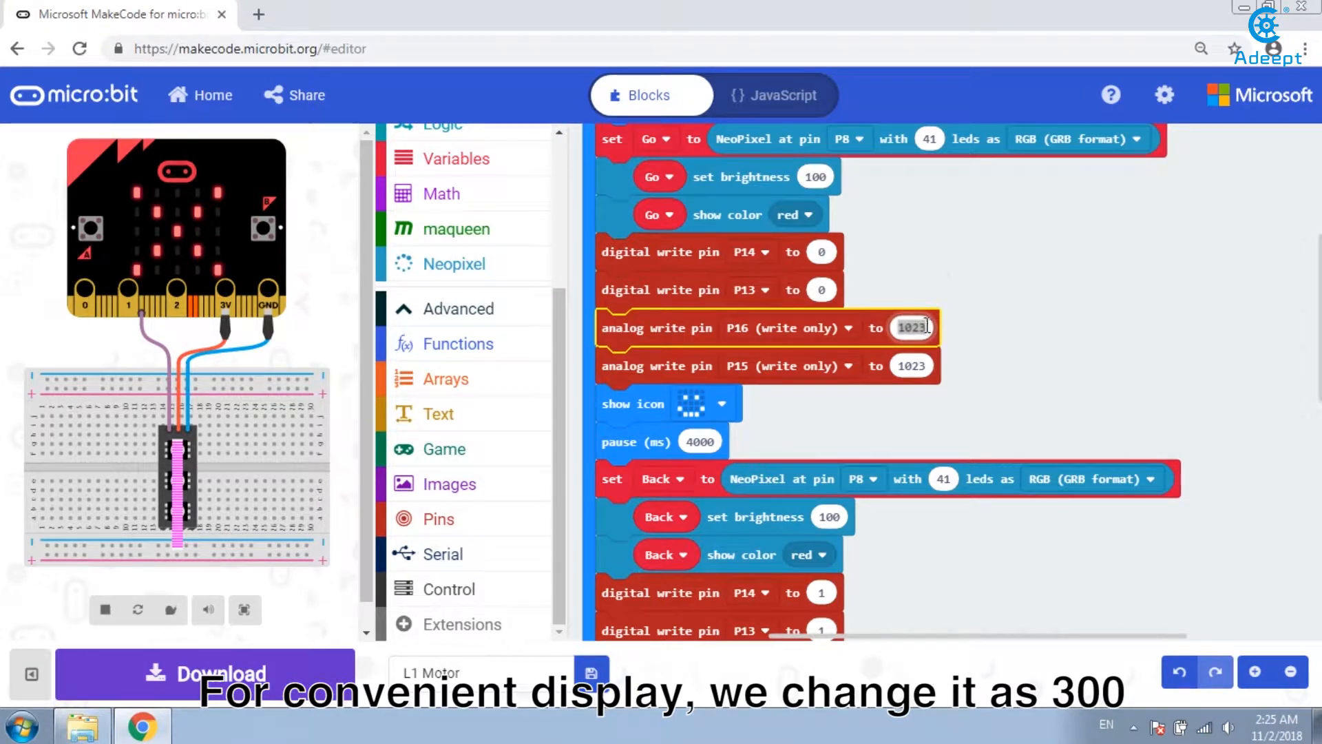
pyautogui.write('300')
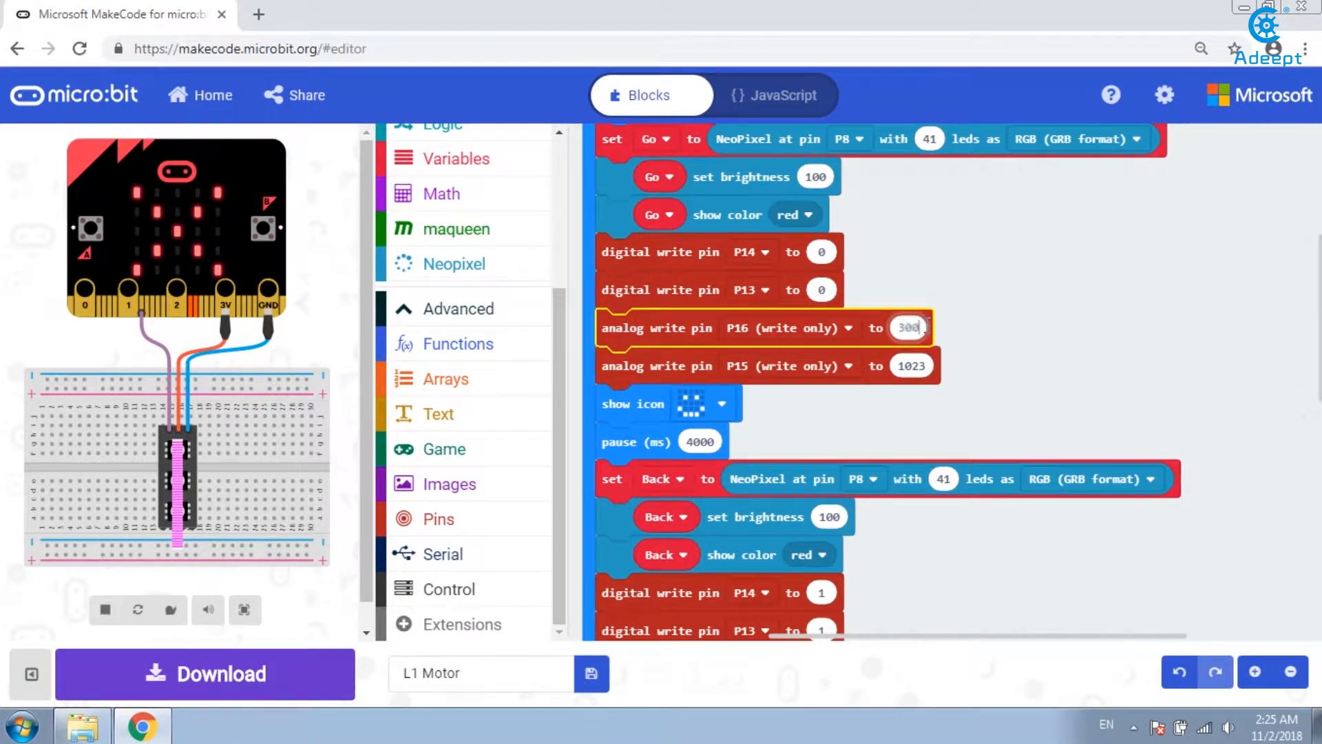
pyautogui.click(910, 365)
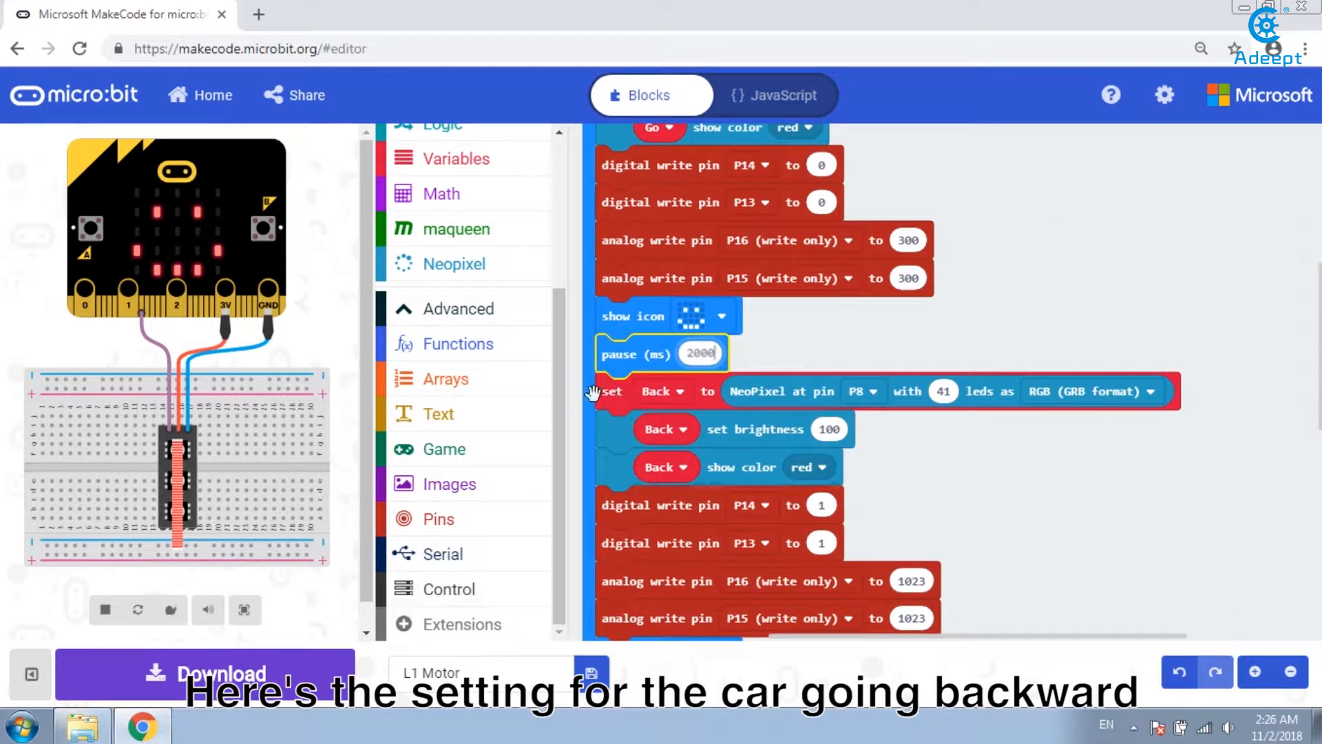
# Step: Adjust the Back section's P16 analog write value toward 300 using the slider and keyboard
pyautogui.scroll(-3)
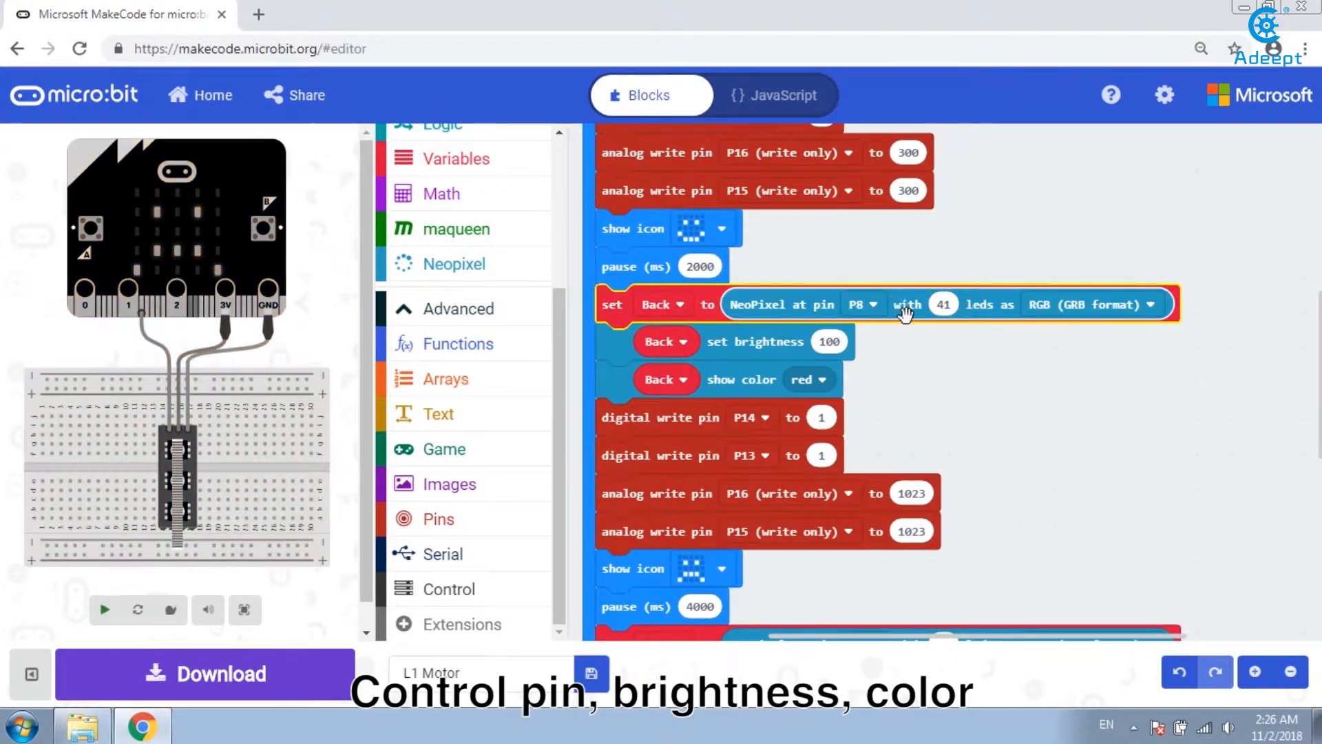
pyautogui.click(103, 609)
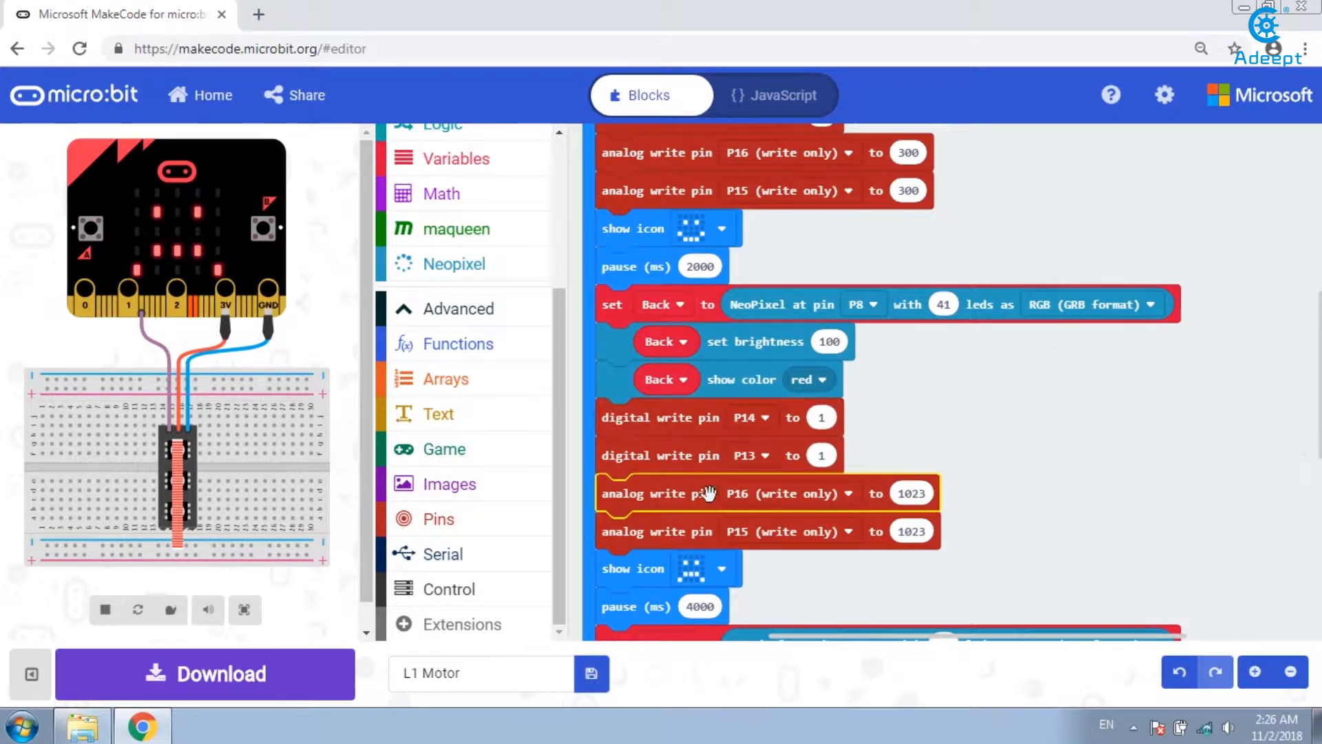
pyautogui.click(911, 493)
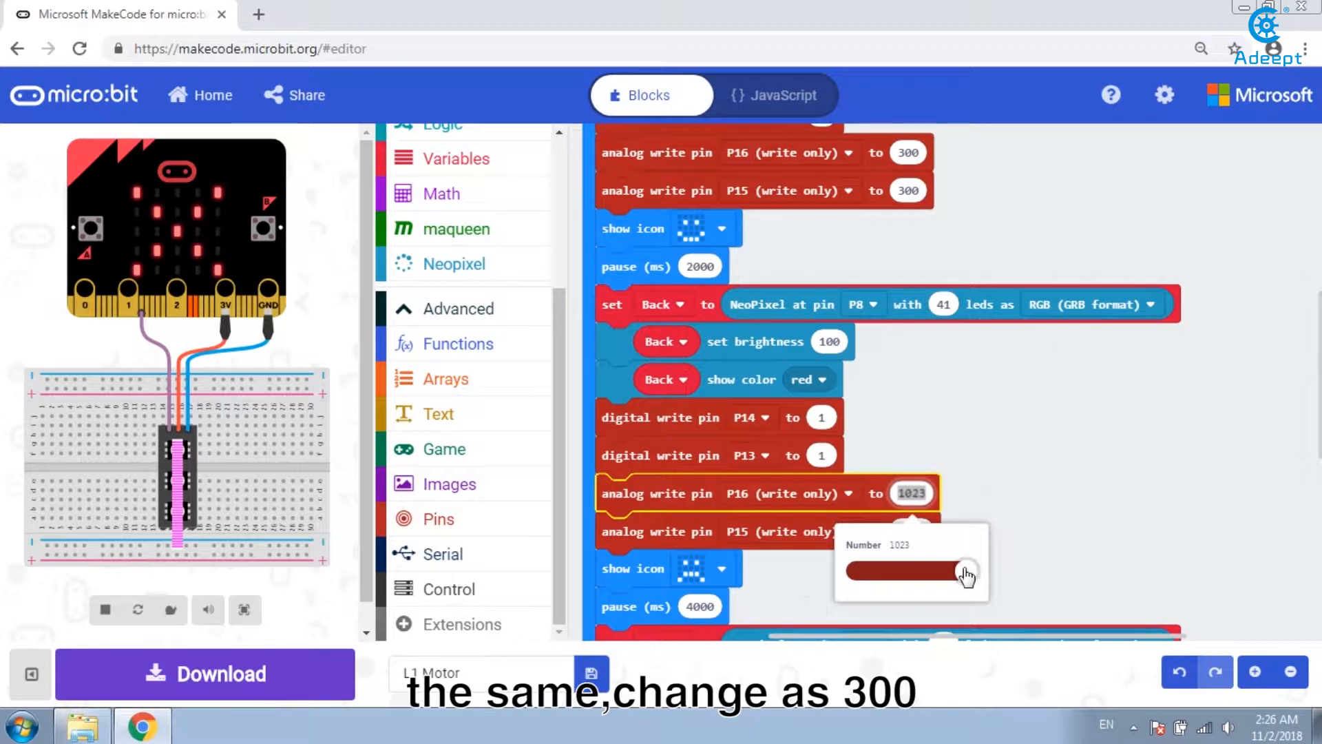
pyautogui.moveTo(964, 573); pyautogui.dragTo(882, 573)
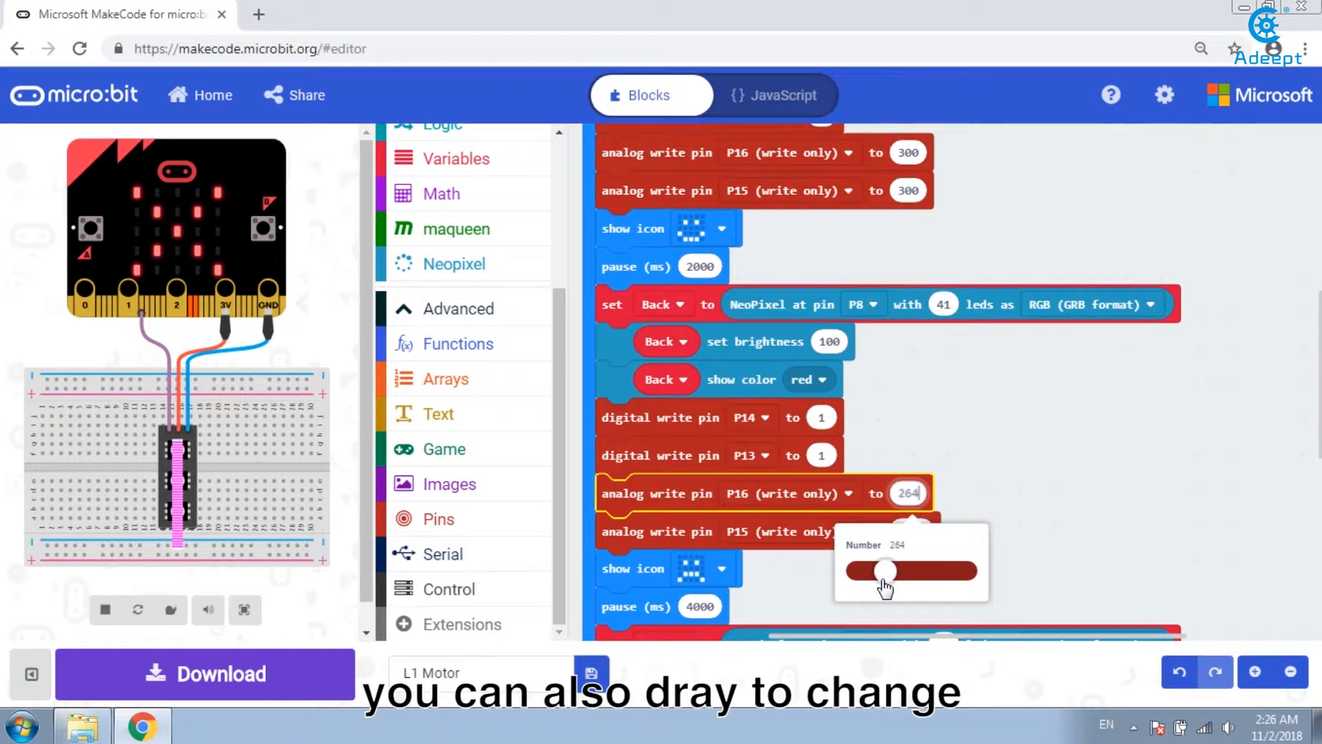
pyautogui.moveTo(885, 570); pyautogui.dragTo(873, 570)
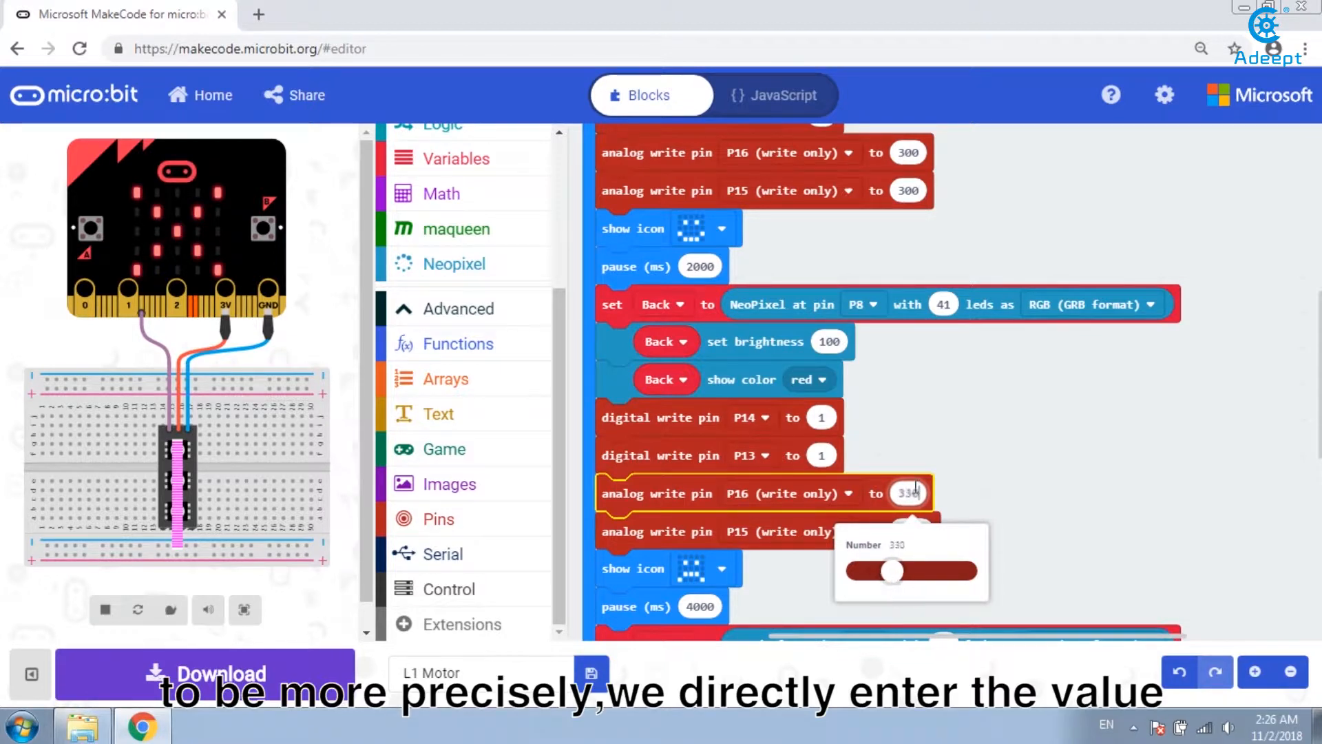
pyautogui.write('30')
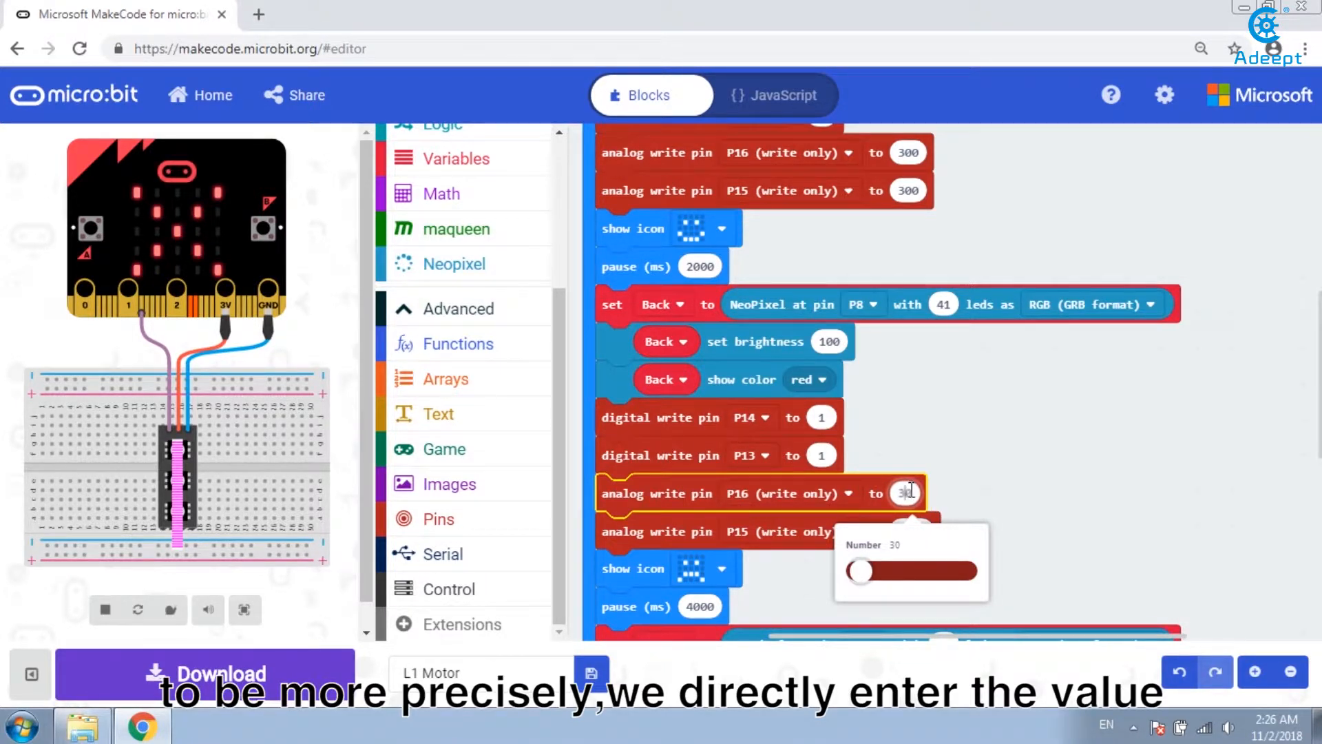
pyautogui.write('1023')
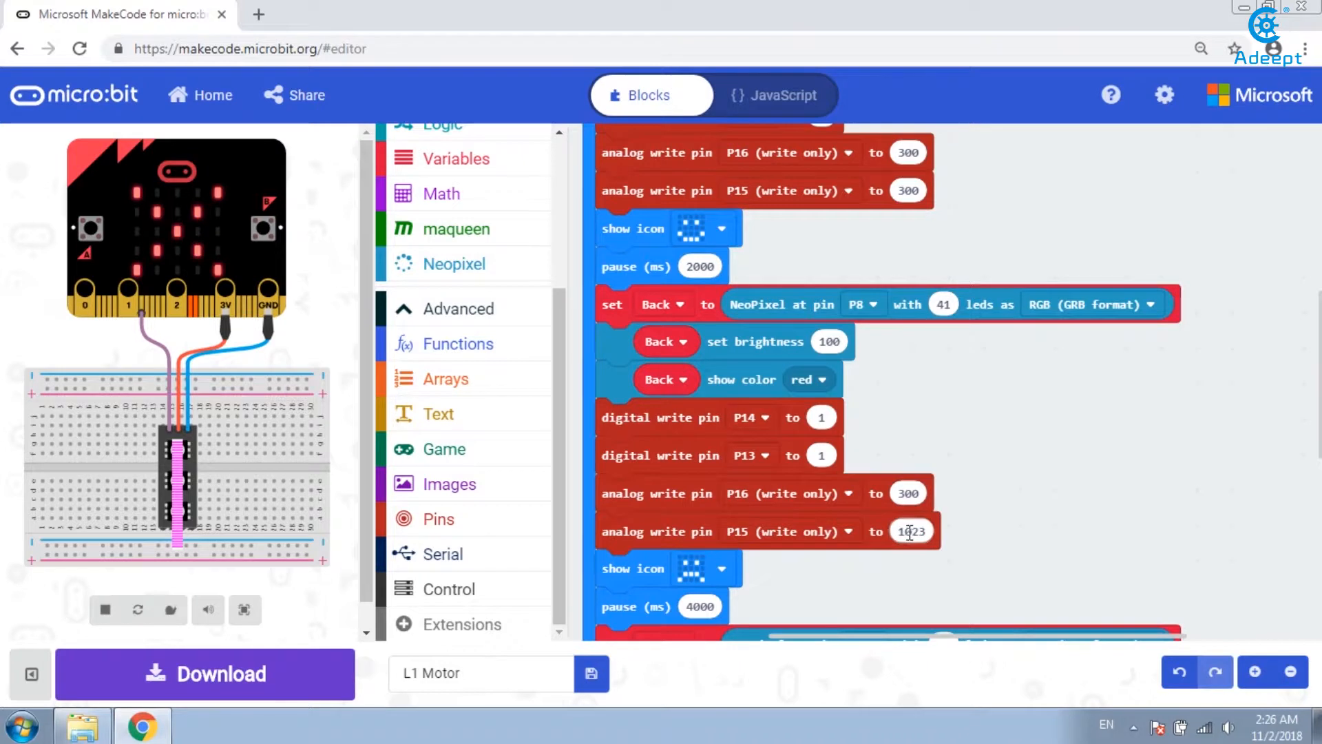
# Step: Set the Back section's P15 analog write value and its pause to 2000 ms
pyautogui.click(908, 531)
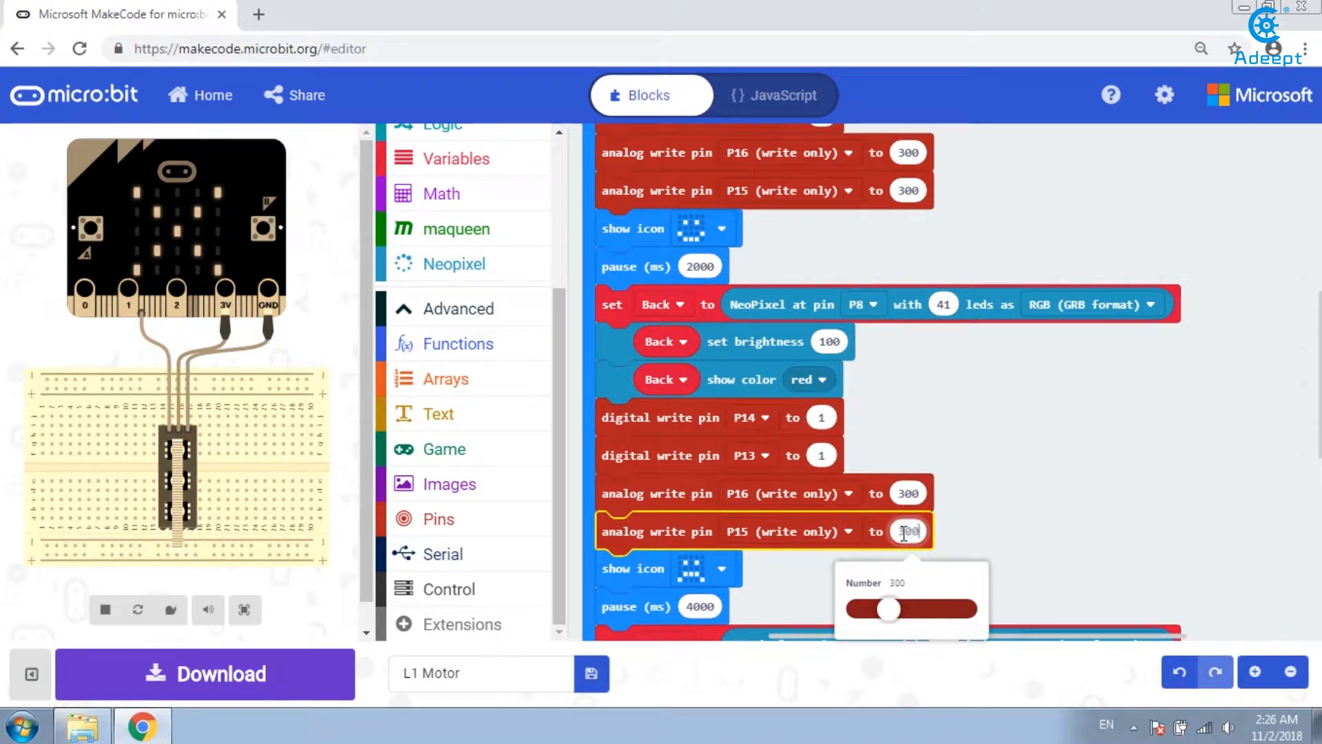
pyautogui.scroll(-3)
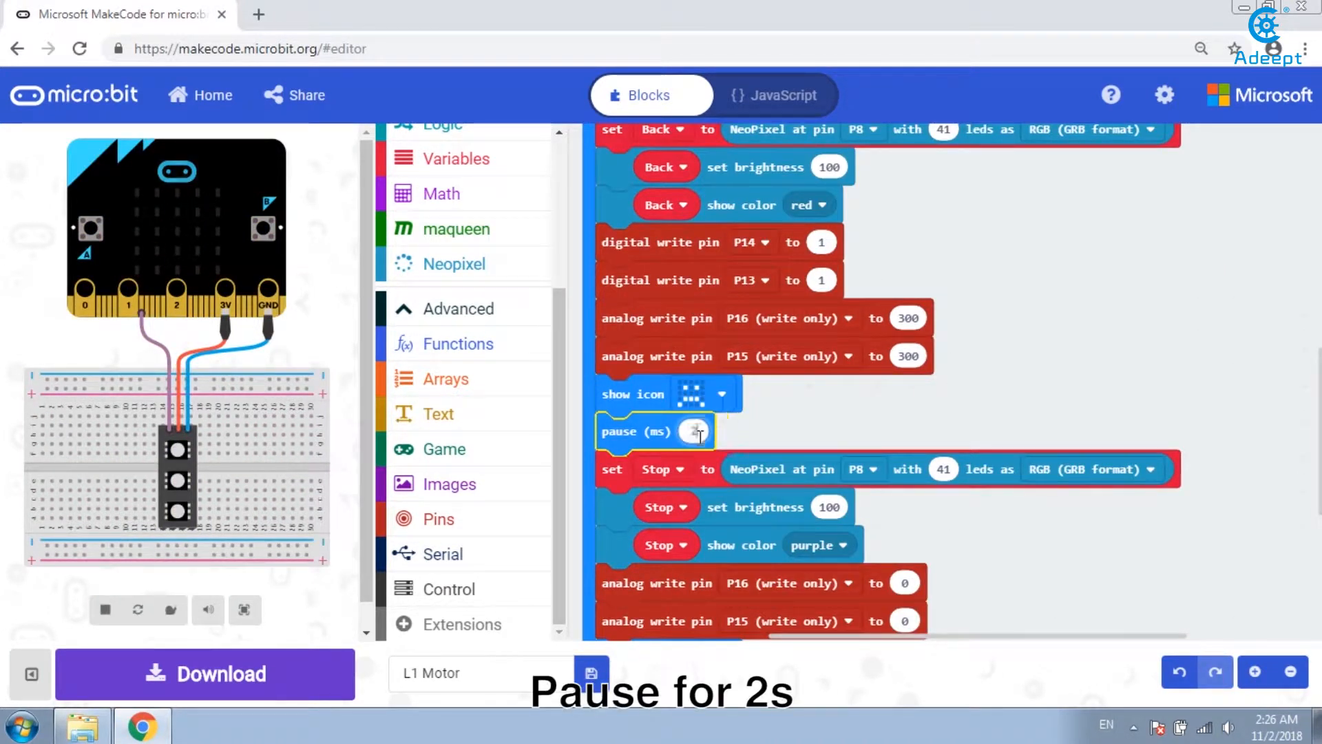
pyautogui.write('2000')
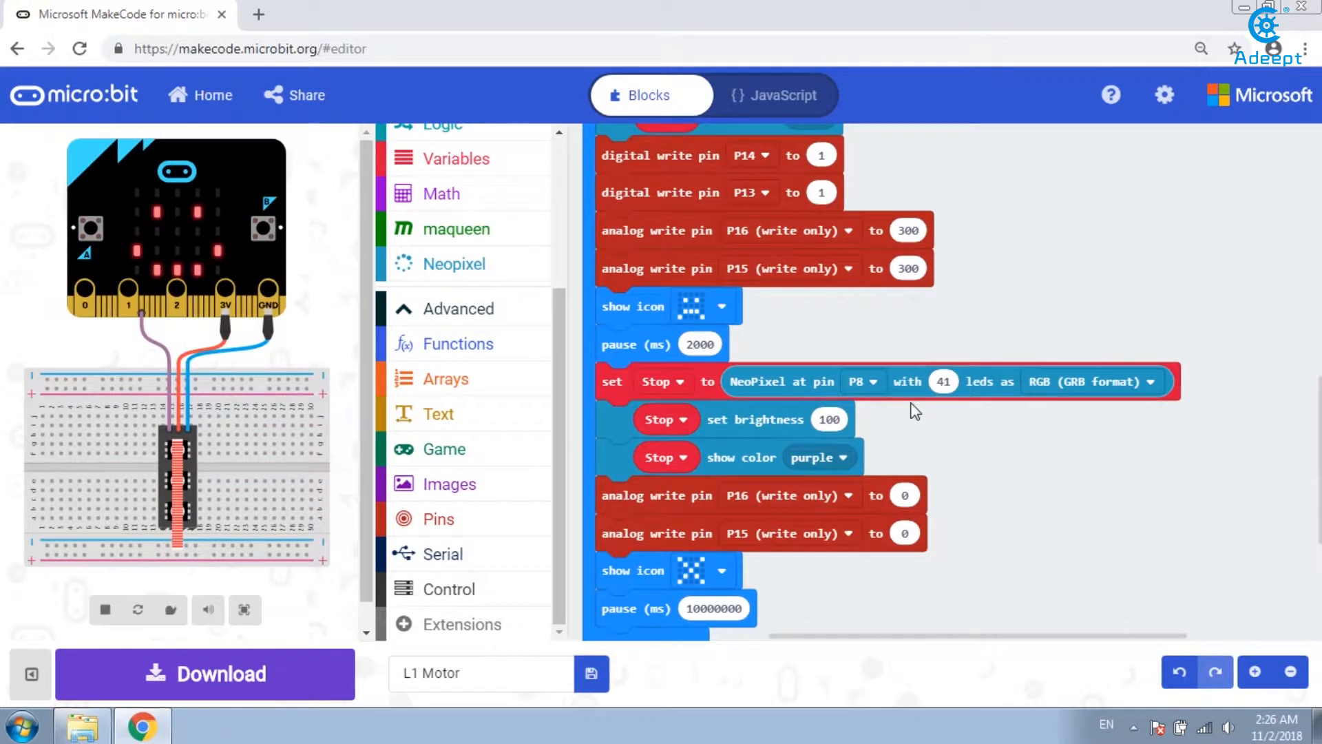
pyautogui.click(754, 419)
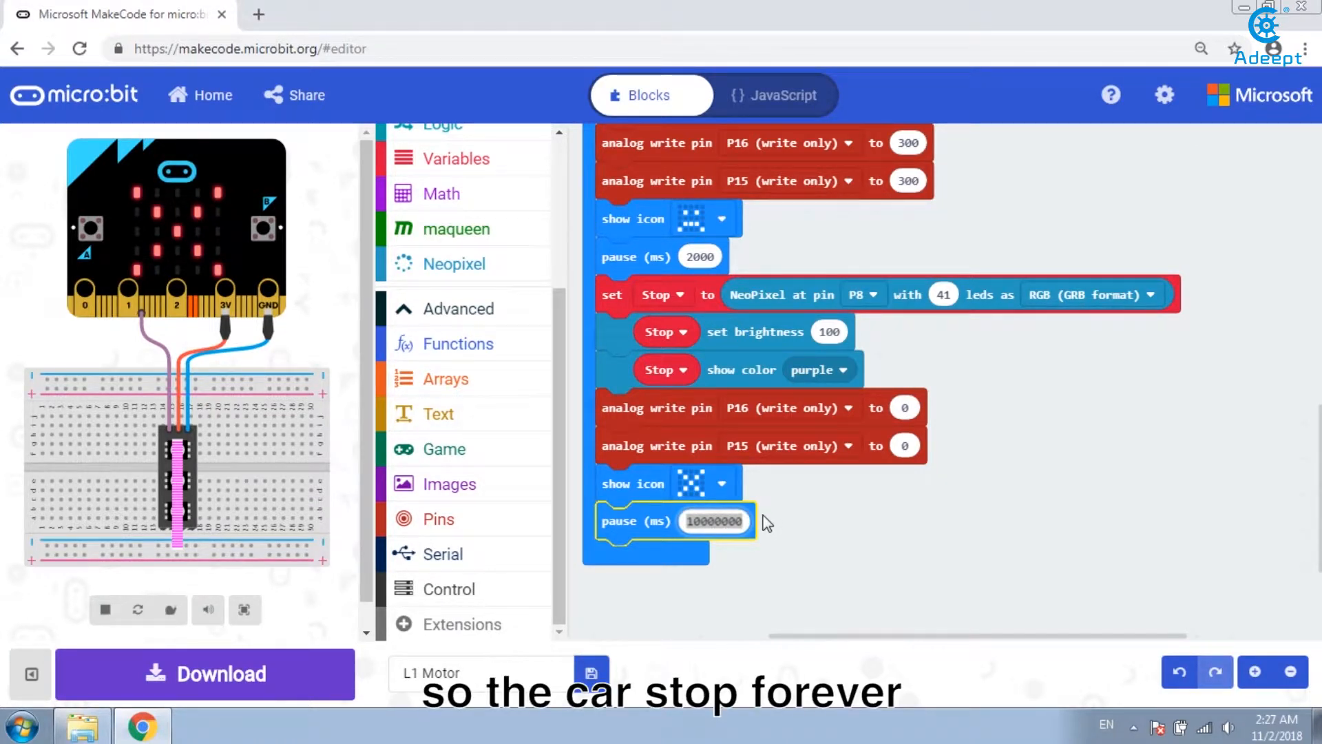
pyautogui.moveTo(798, 533)
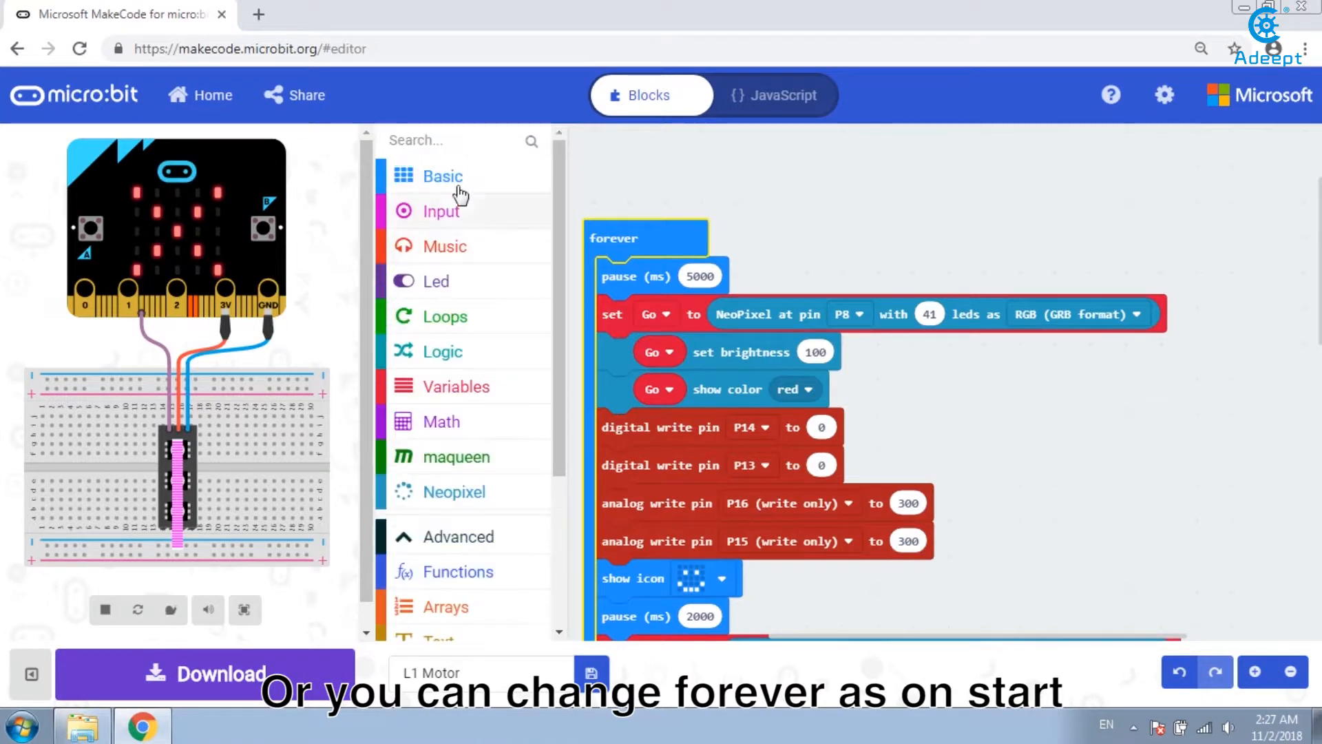
pyautogui.click(442, 177)
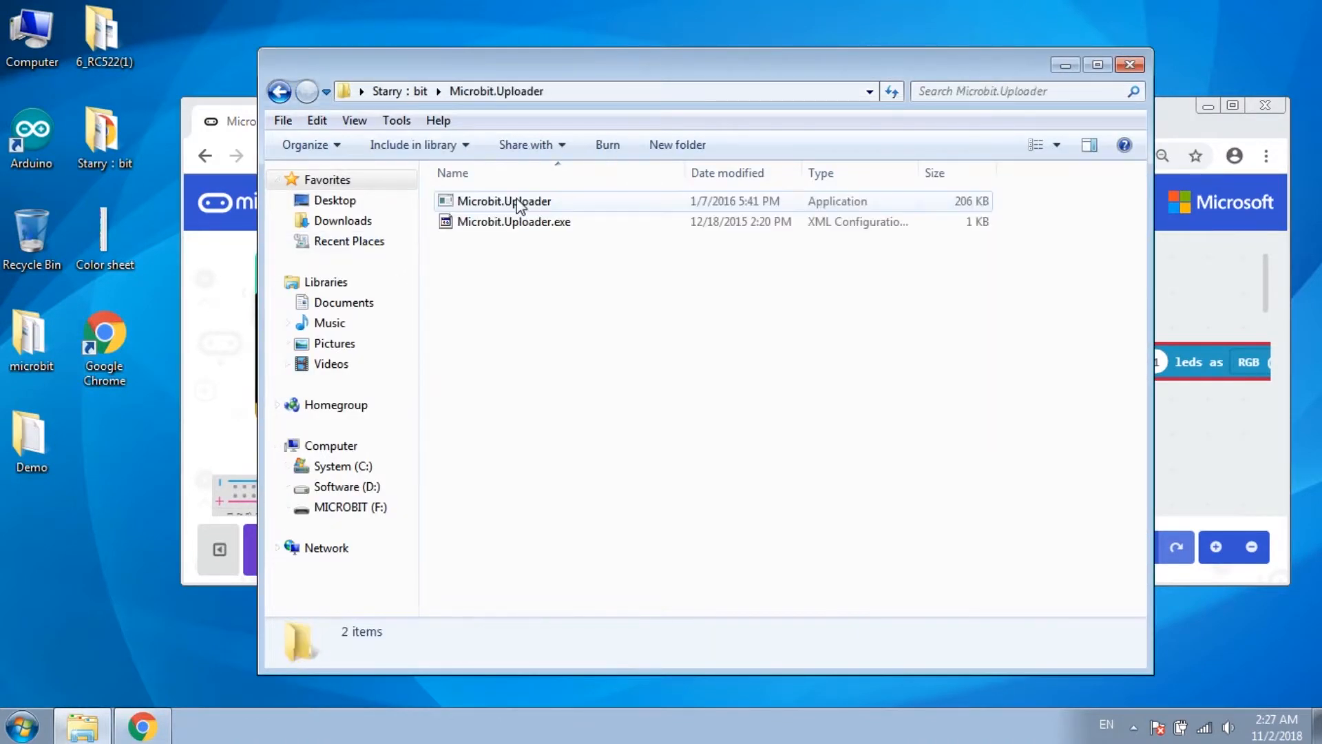
# Step: Launch the Microbit.Uploader plug-in, close its folder, and start the L1 Motor hex download
pyautogui.click(504, 201)
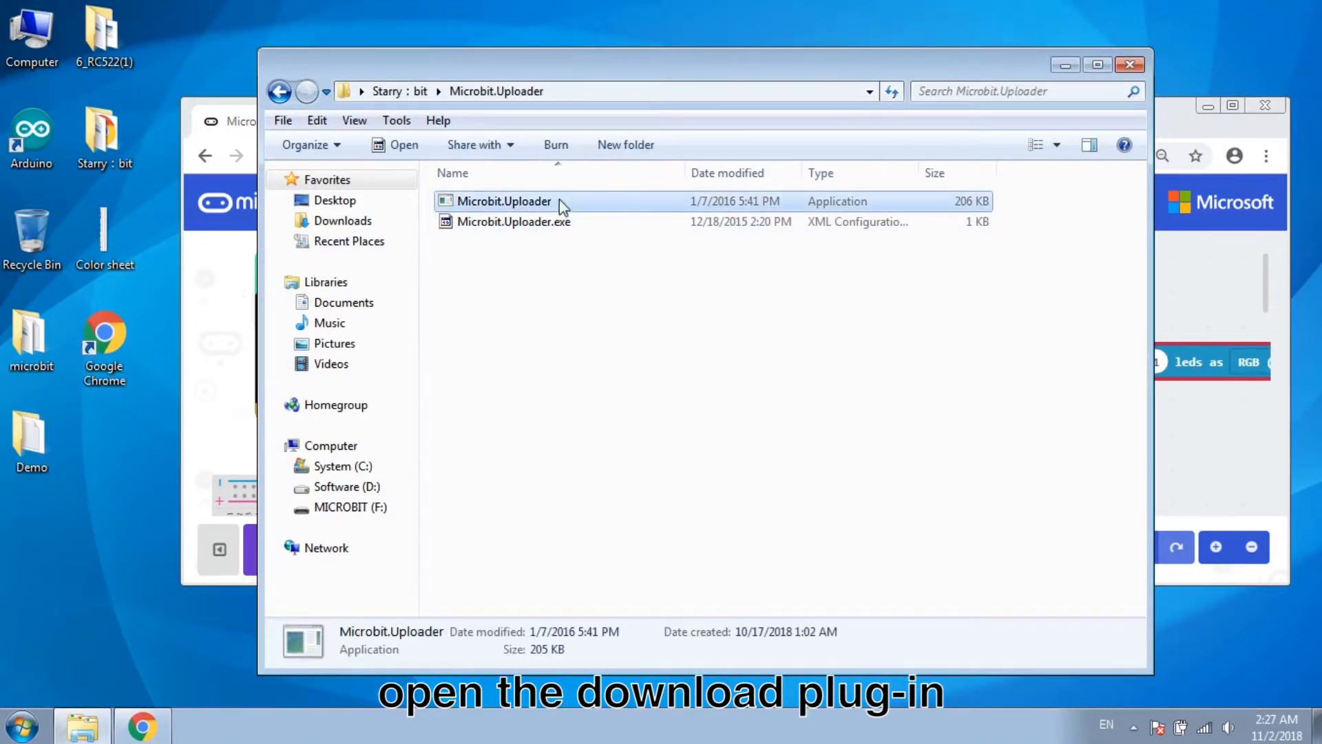
pyautogui.doubleClick(503, 201)
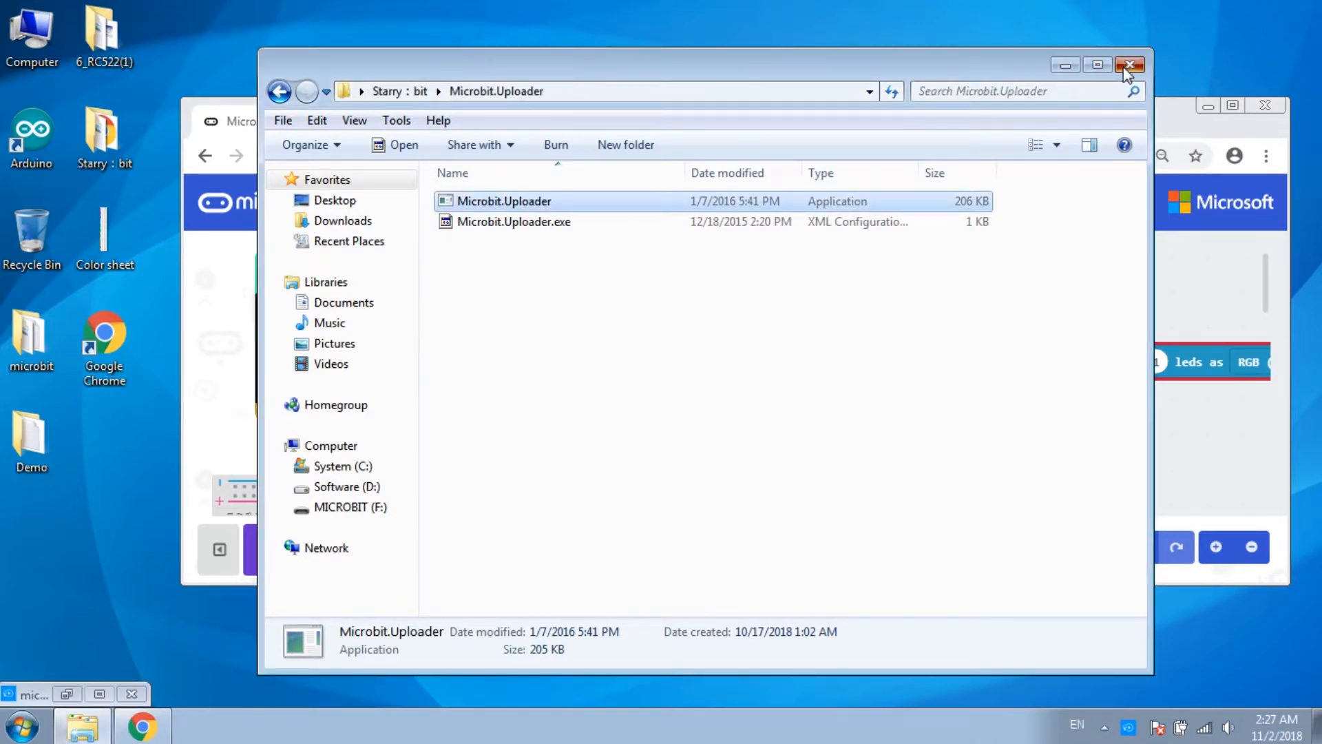
pyautogui.click(1130, 65)
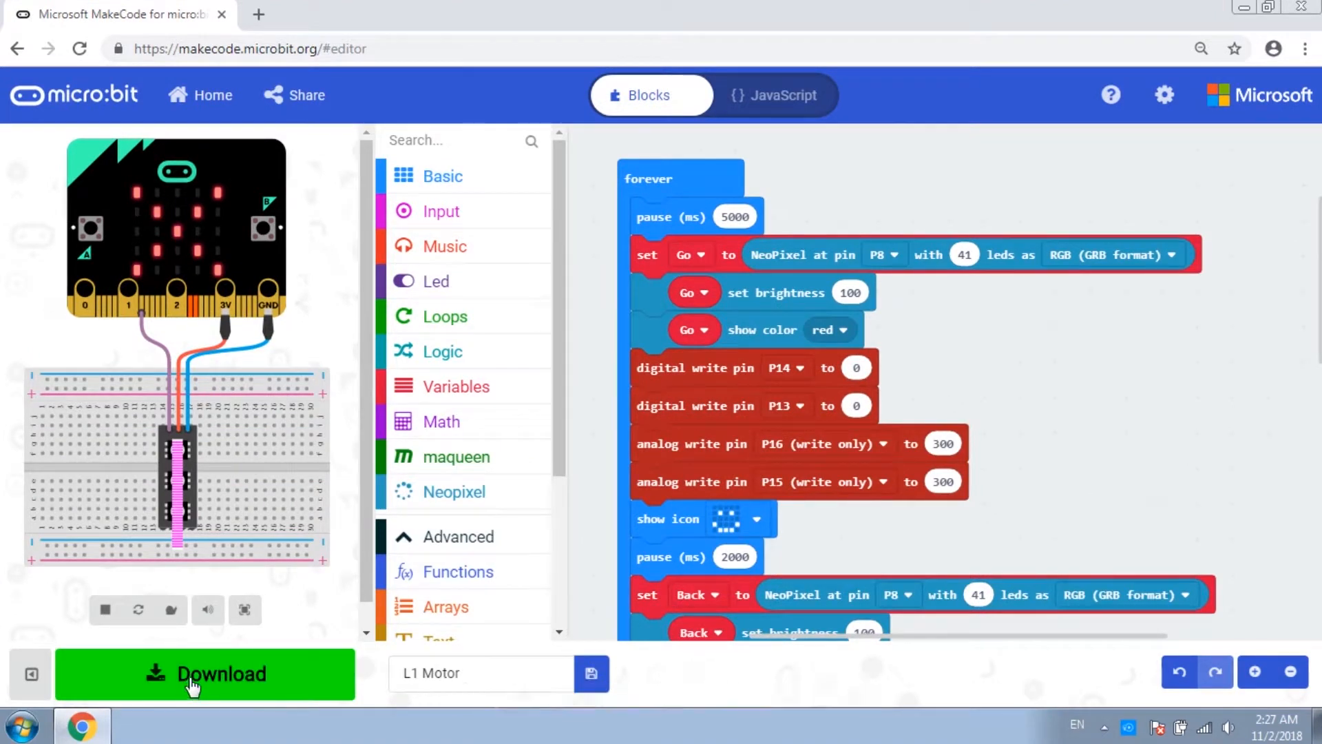
pyautogui.click(203, 673)
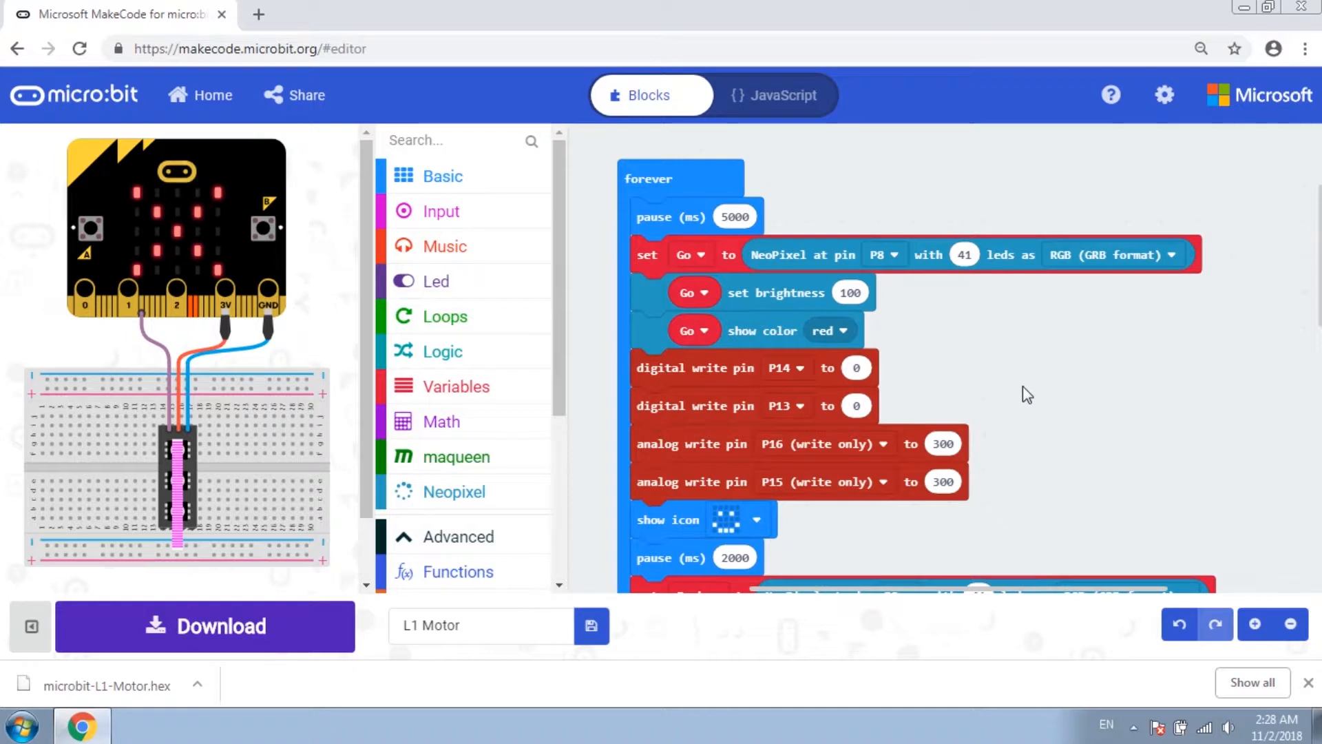
# Step: Minimize Chrome after microbit-L1-Motor.hex finishes downloading, revealing the desktop
pyautogui.click(1268, 8)
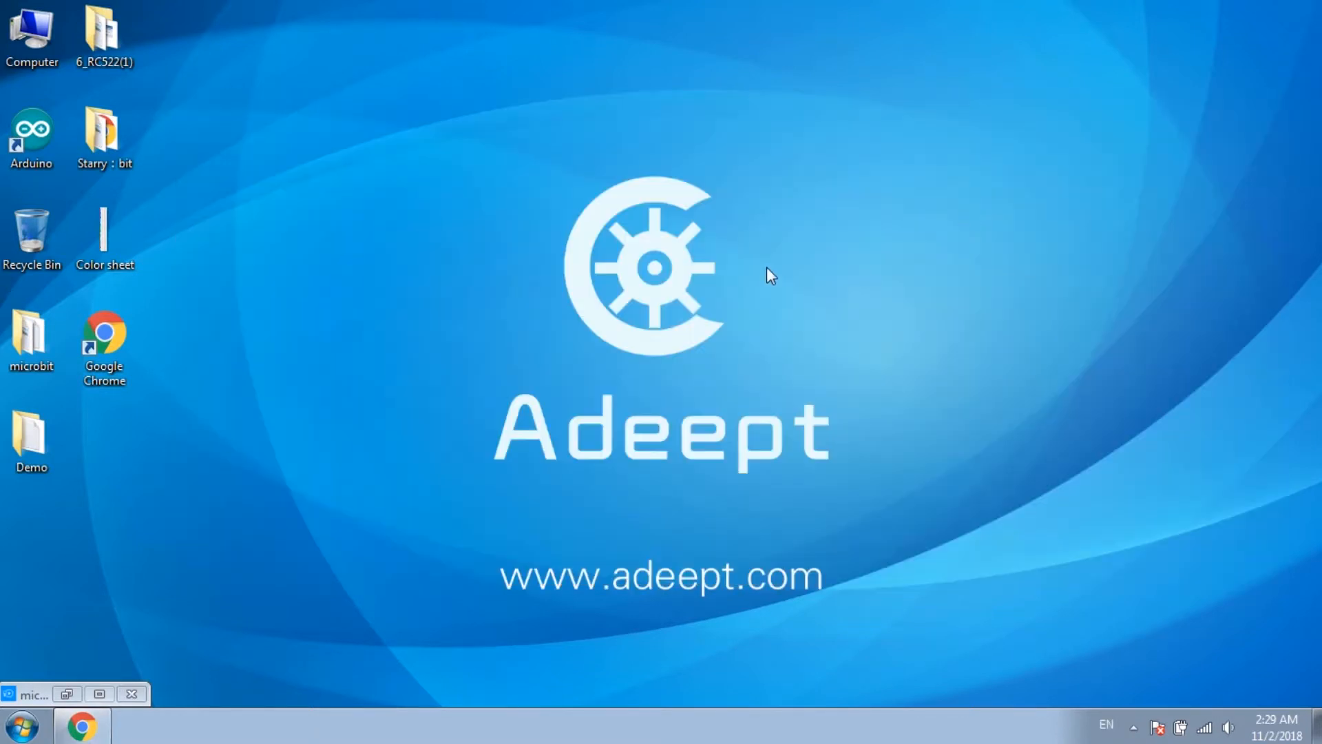
# Step: Launch Mu and load L1-Motor.py from the Project 2 Motor lesson 1 folder
pyautogui.click(17, 725)
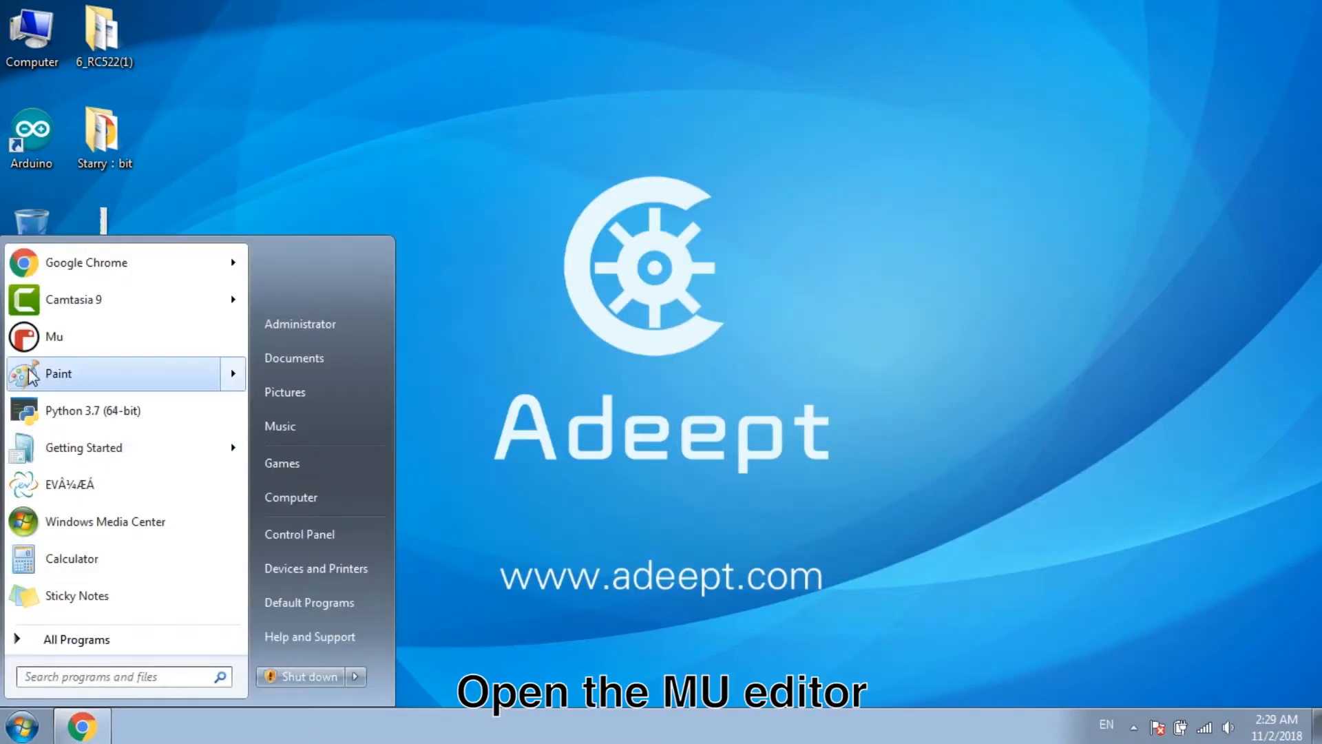
pyautogui.click(54, 336)
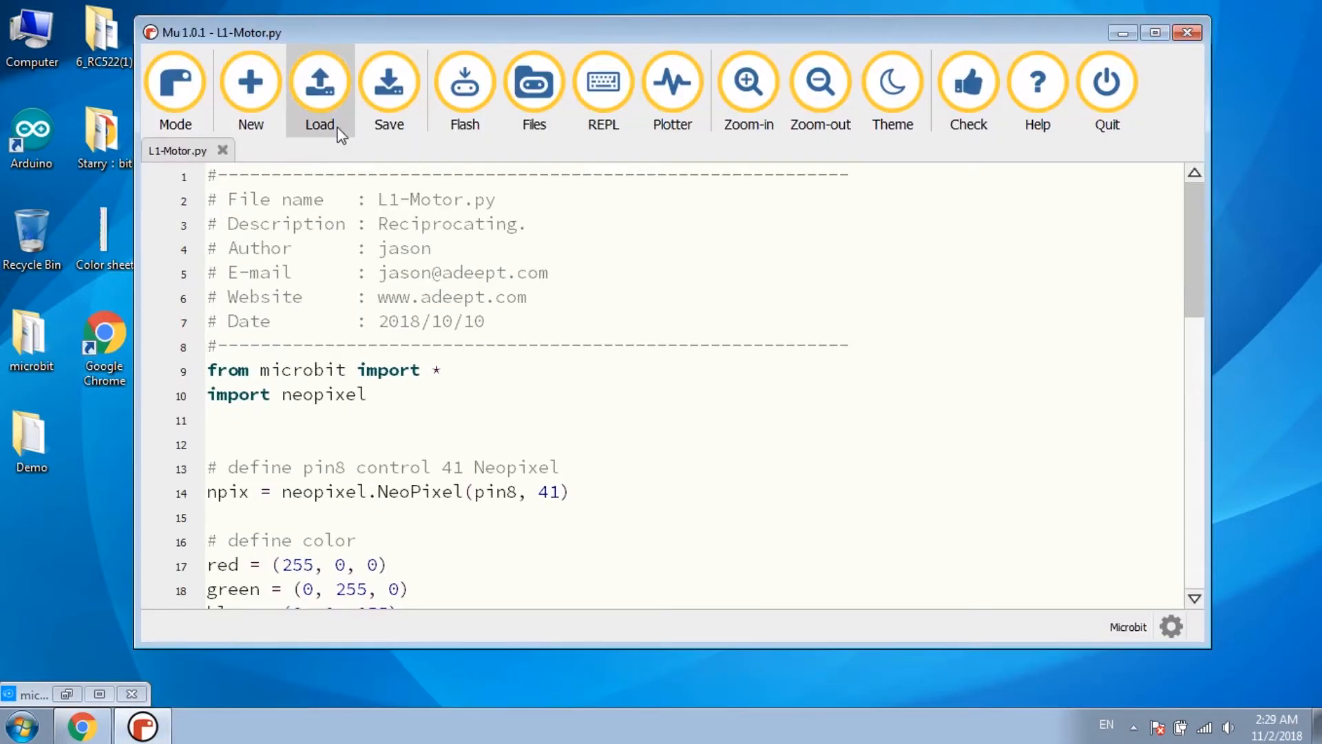
pyautogui.click(318, 84)
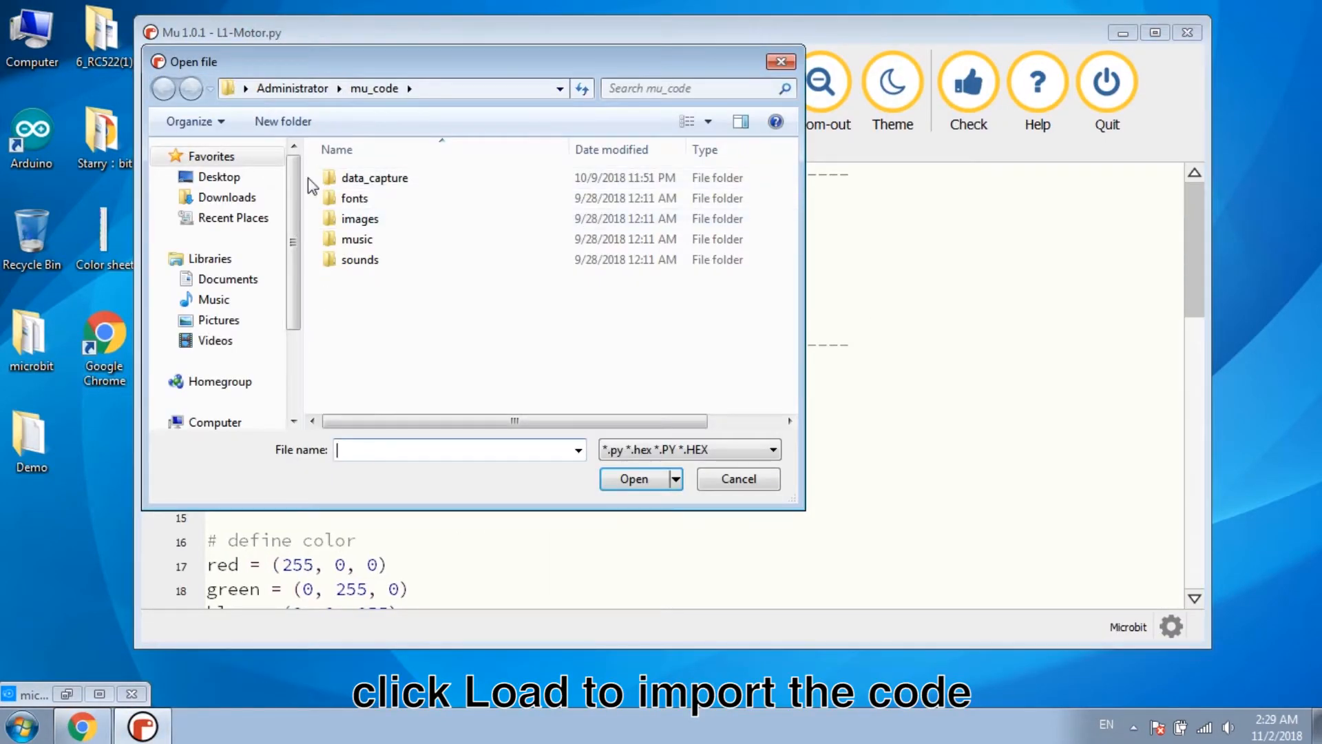
pyautogui.click(163, 88)
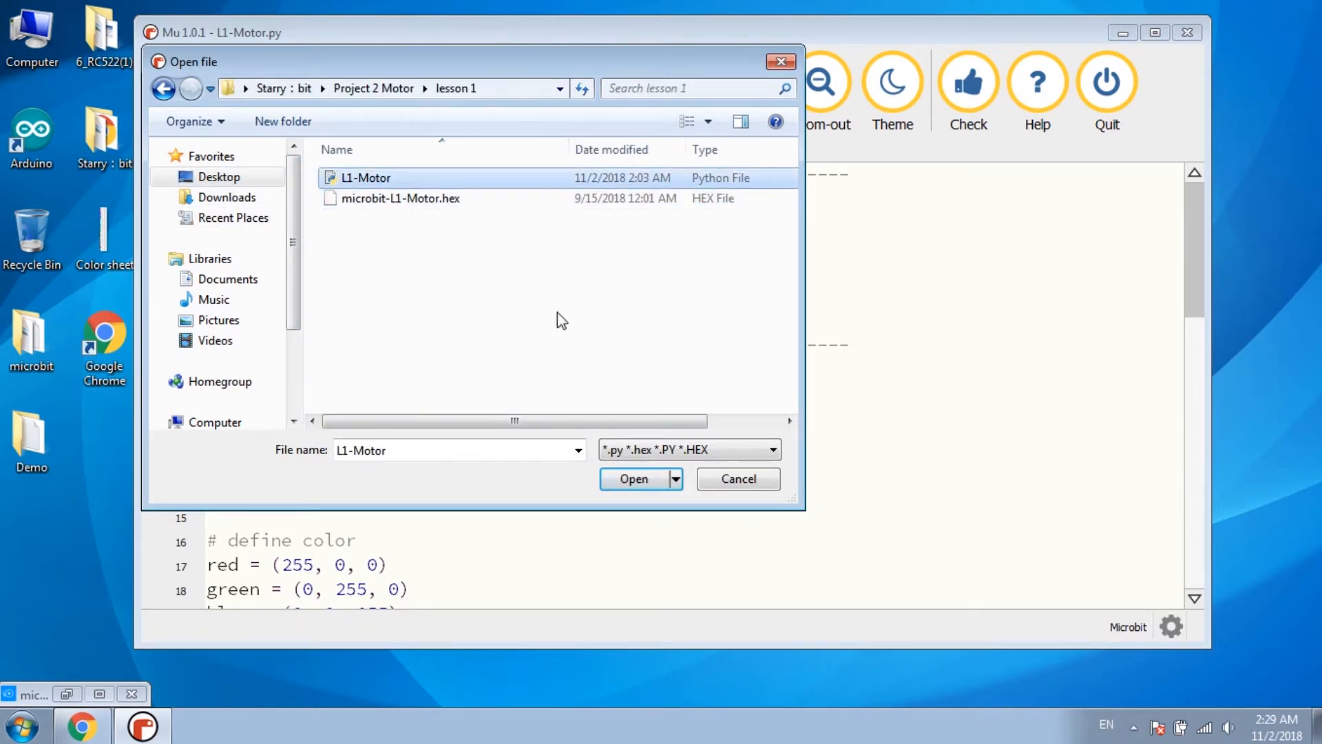
pyautogui.click(633, 478)
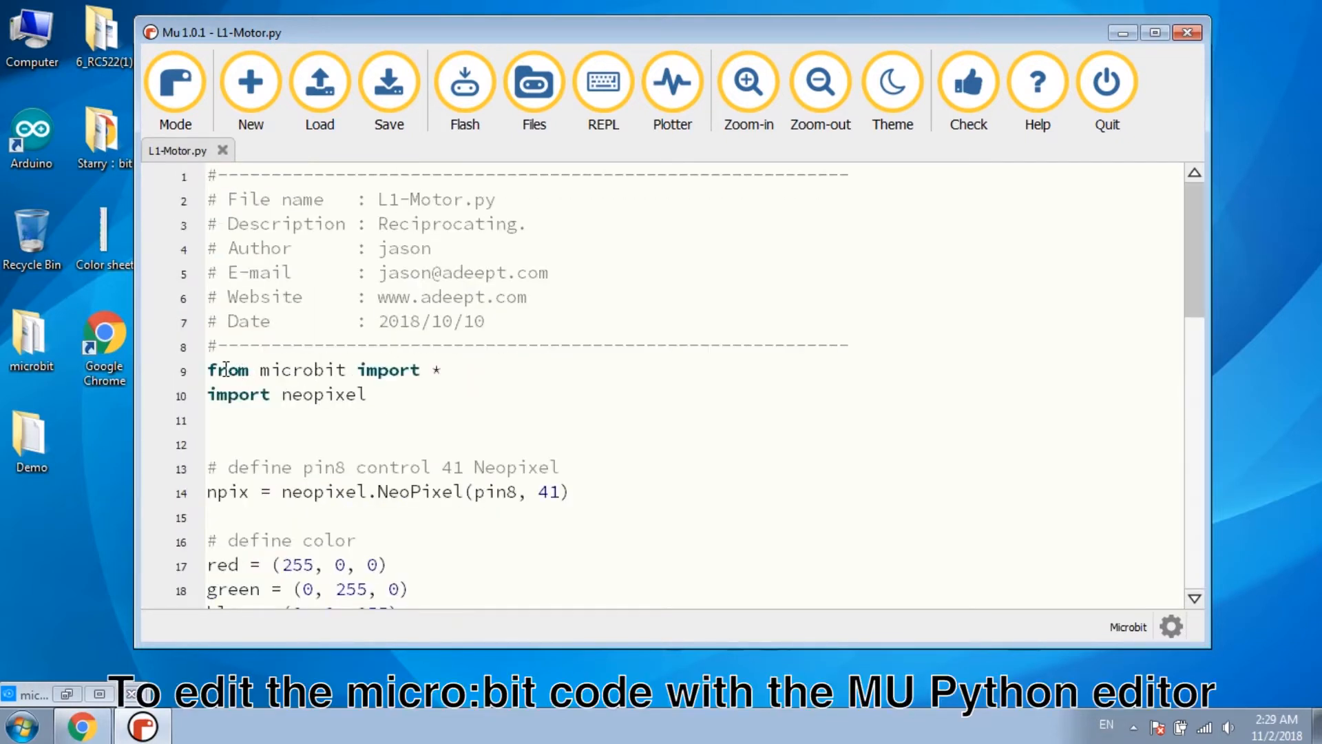
pyautogui.moveTo(227, 369); pyautogui.dragTo(316, 369)
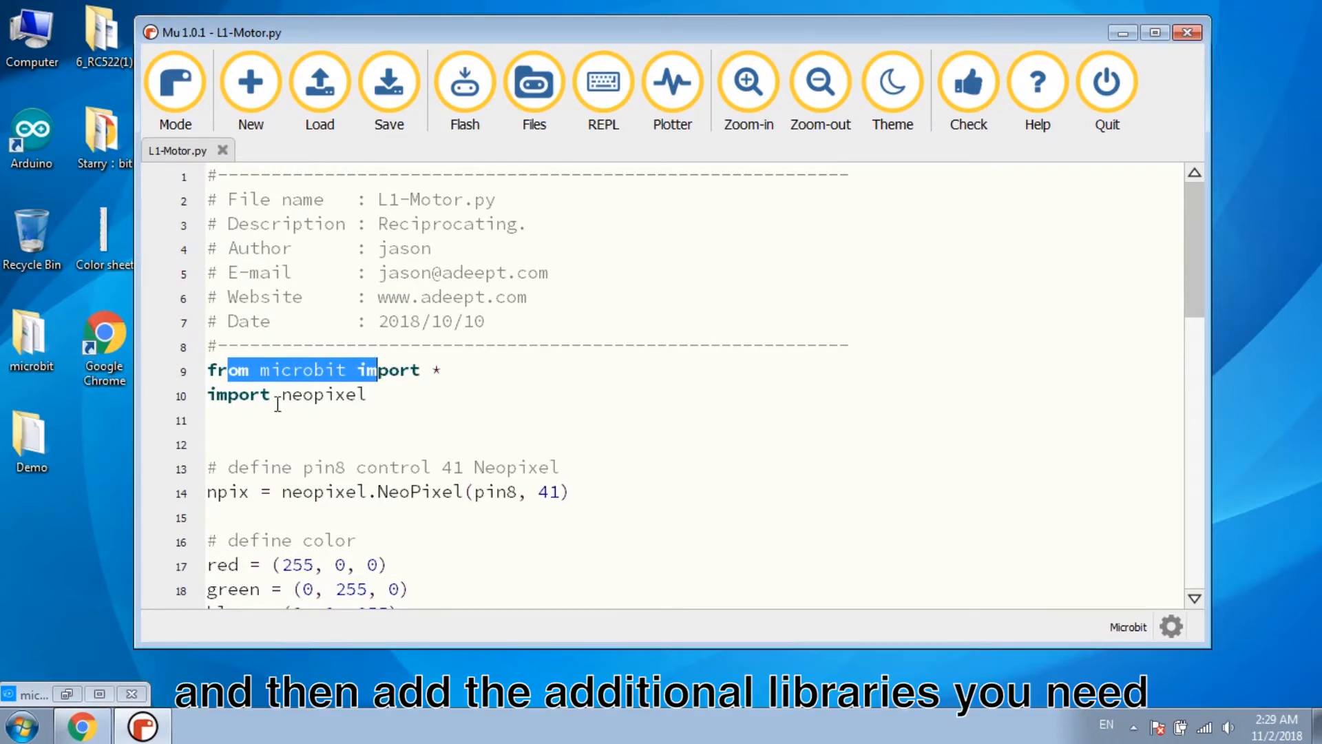
pyautogui.doubleClick(318, 395)
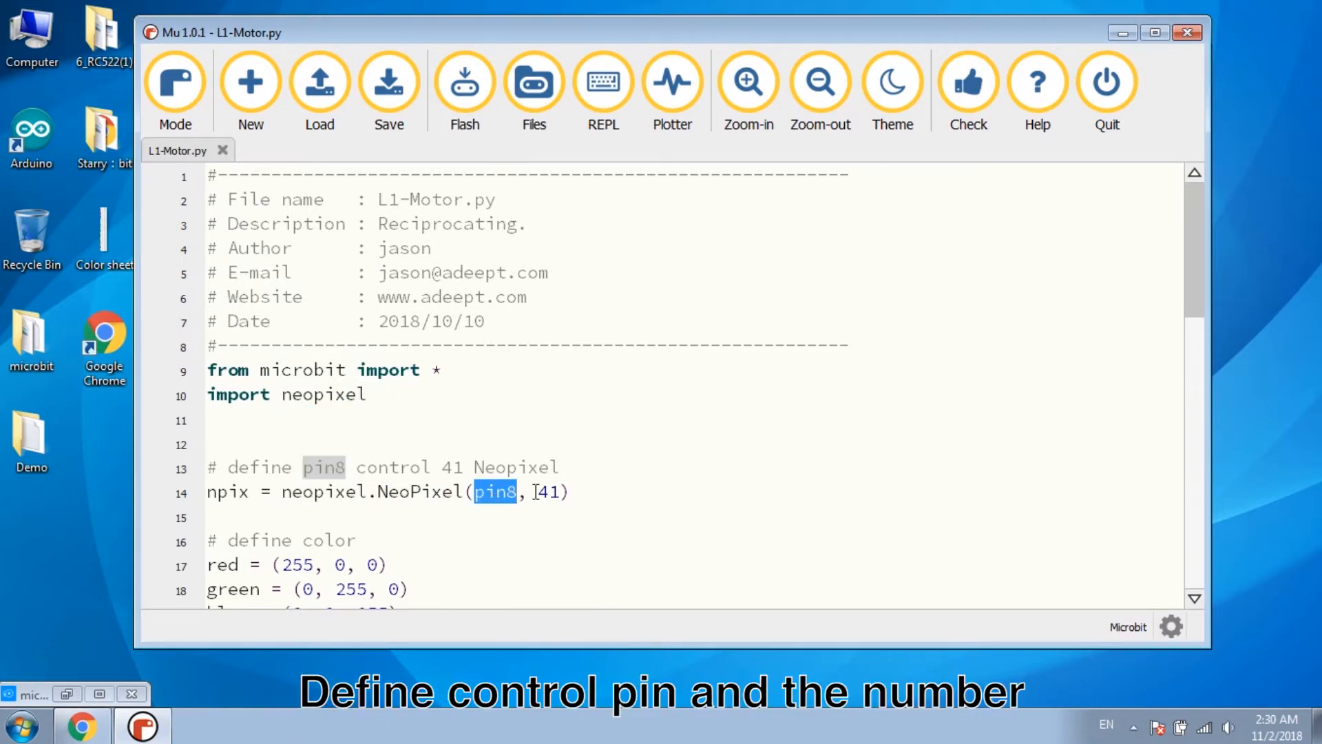
pyautogui.scroll(-3)
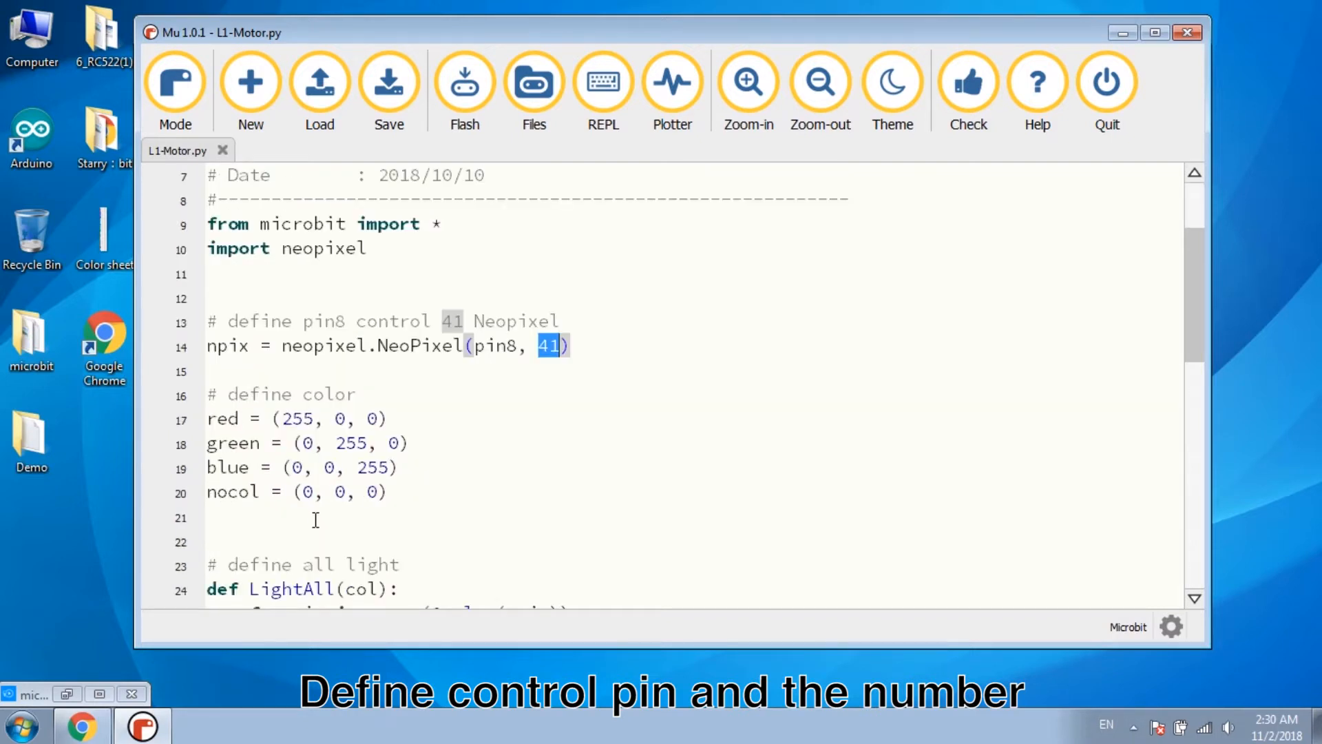
pyautogui.moveTo(218, 393); pyautogui.dragTo(388, 492)
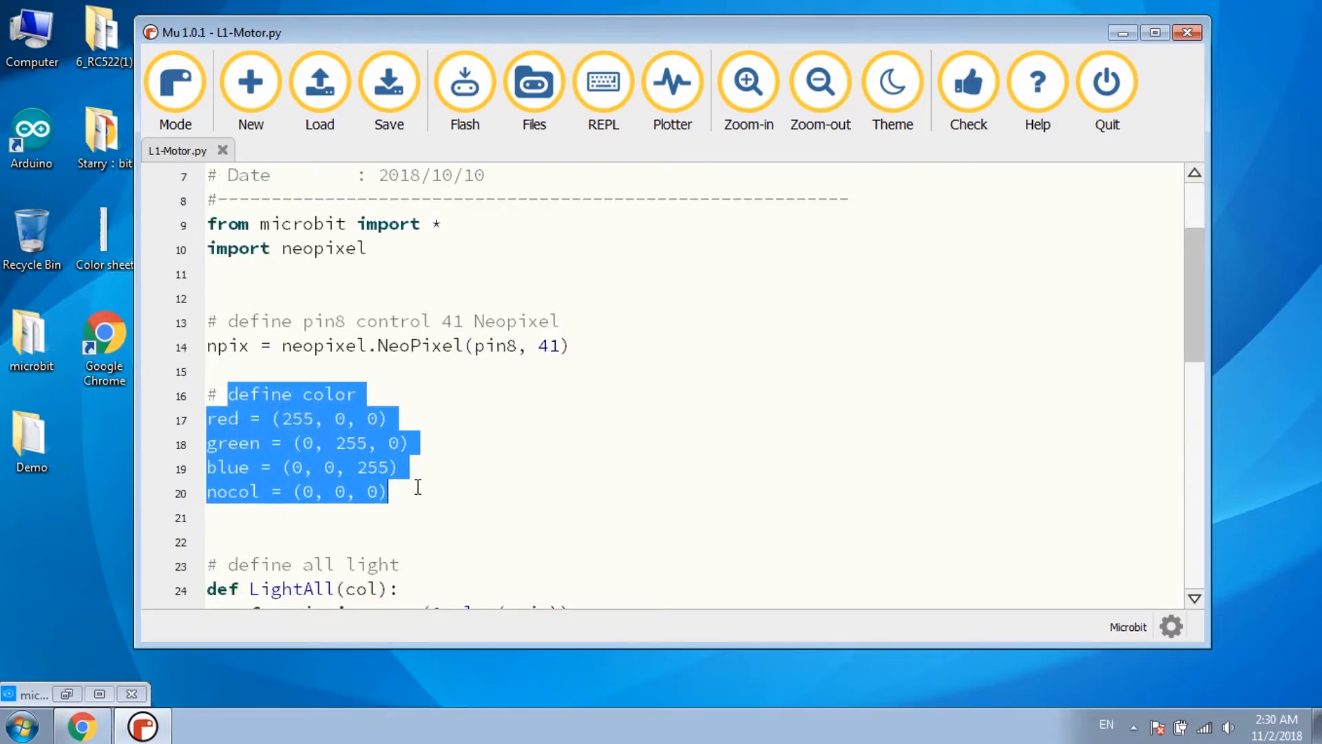
pyautogui.click(334, 418)
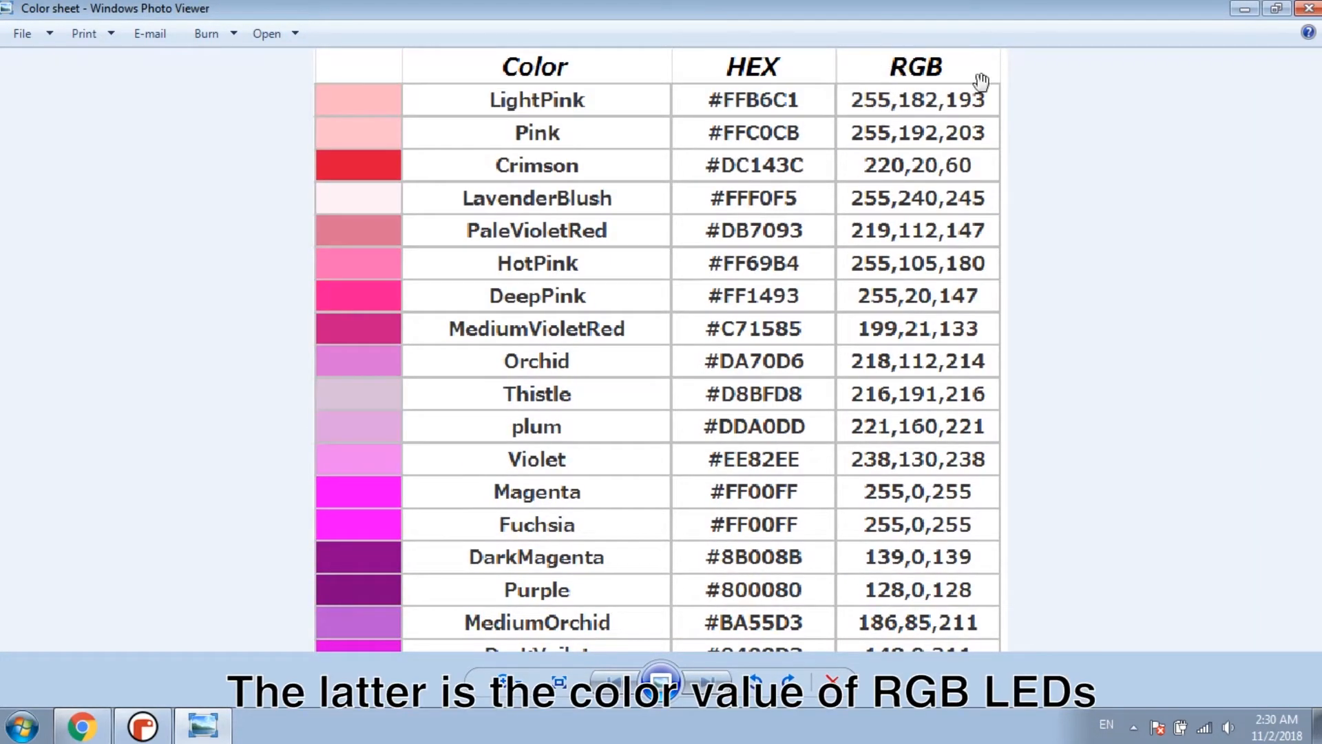
pyautogui.moveTo(892, 269)
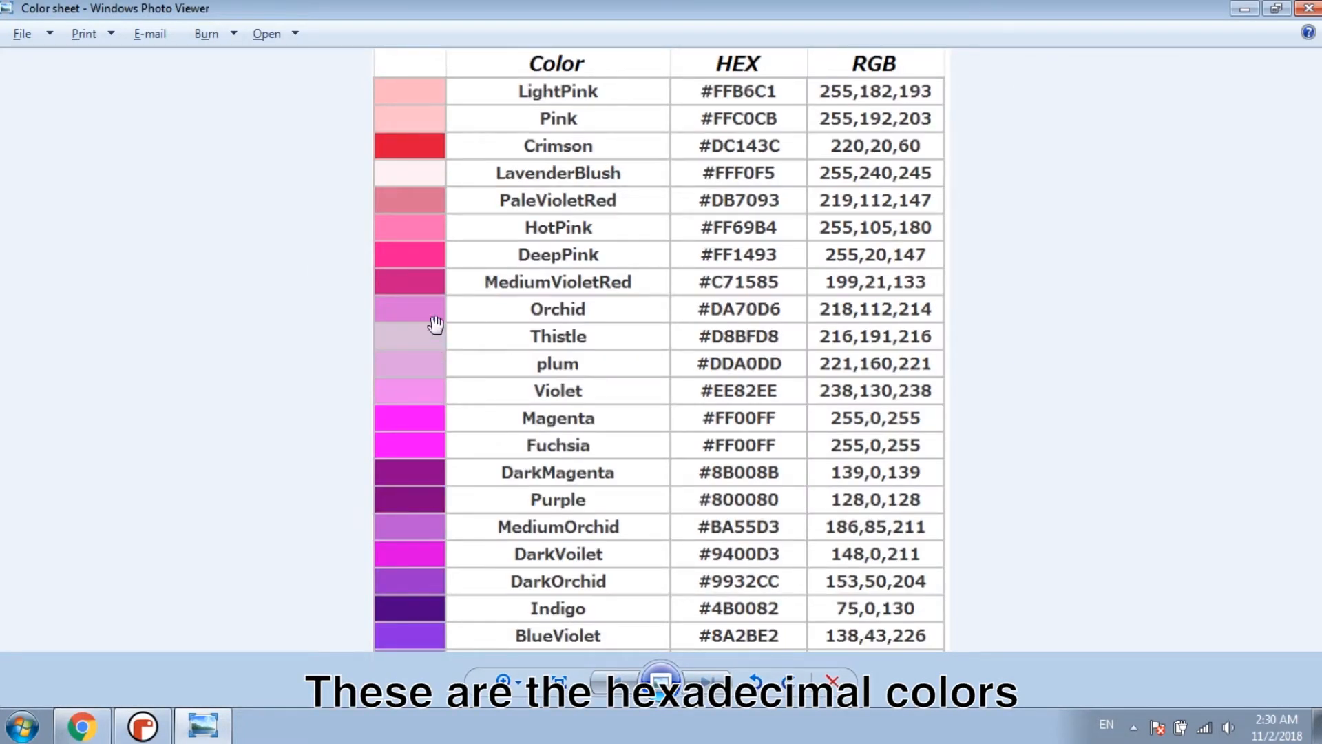
pyautogui.moveTo(842, 327)
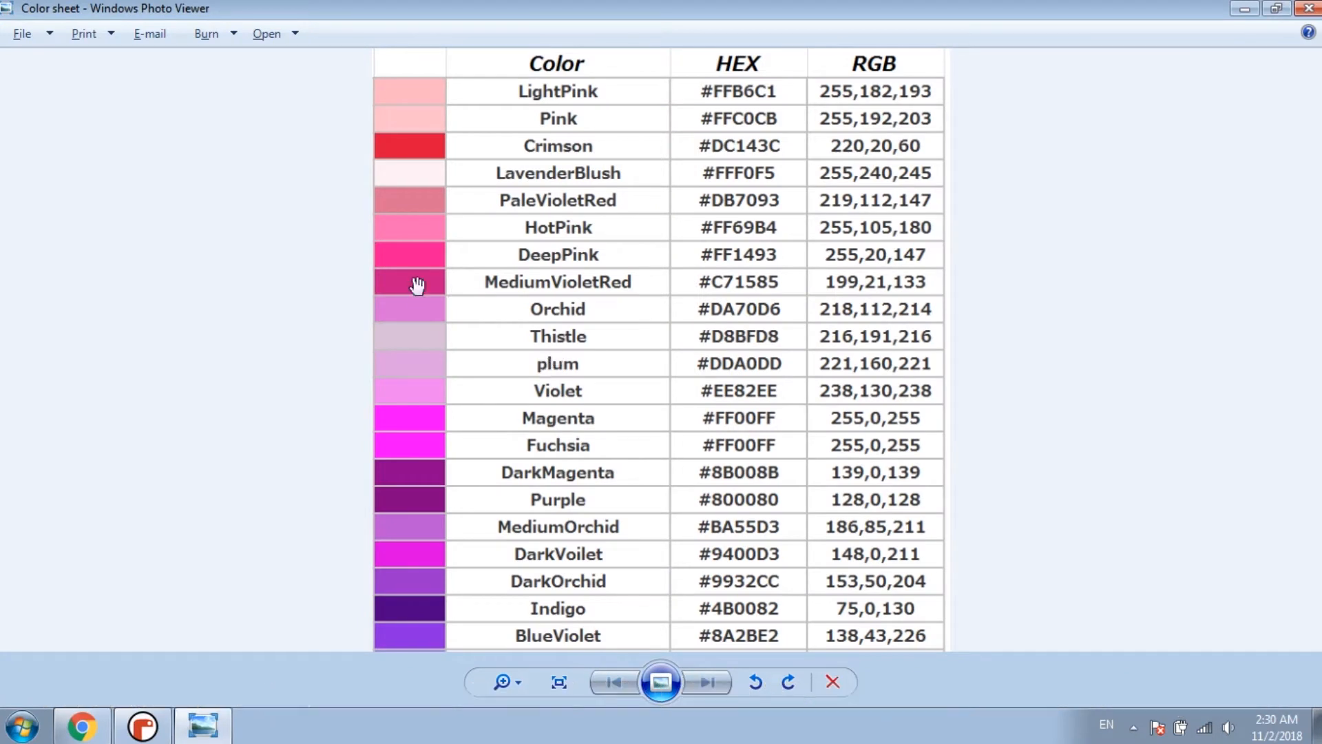
# Step: Scroll through the Color sheet's table of color names with HEX and RGB values
pyautogui.scroll(-3)
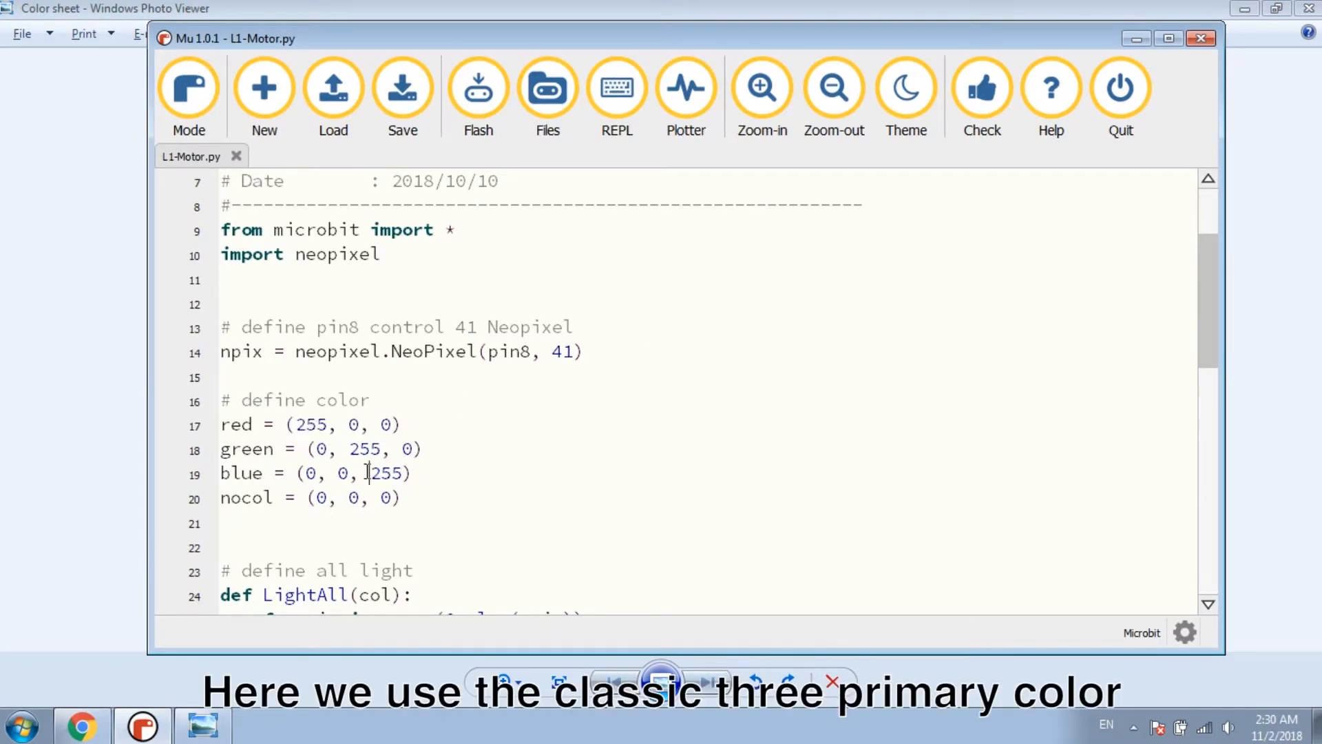
pyautogui.scroll(-3)
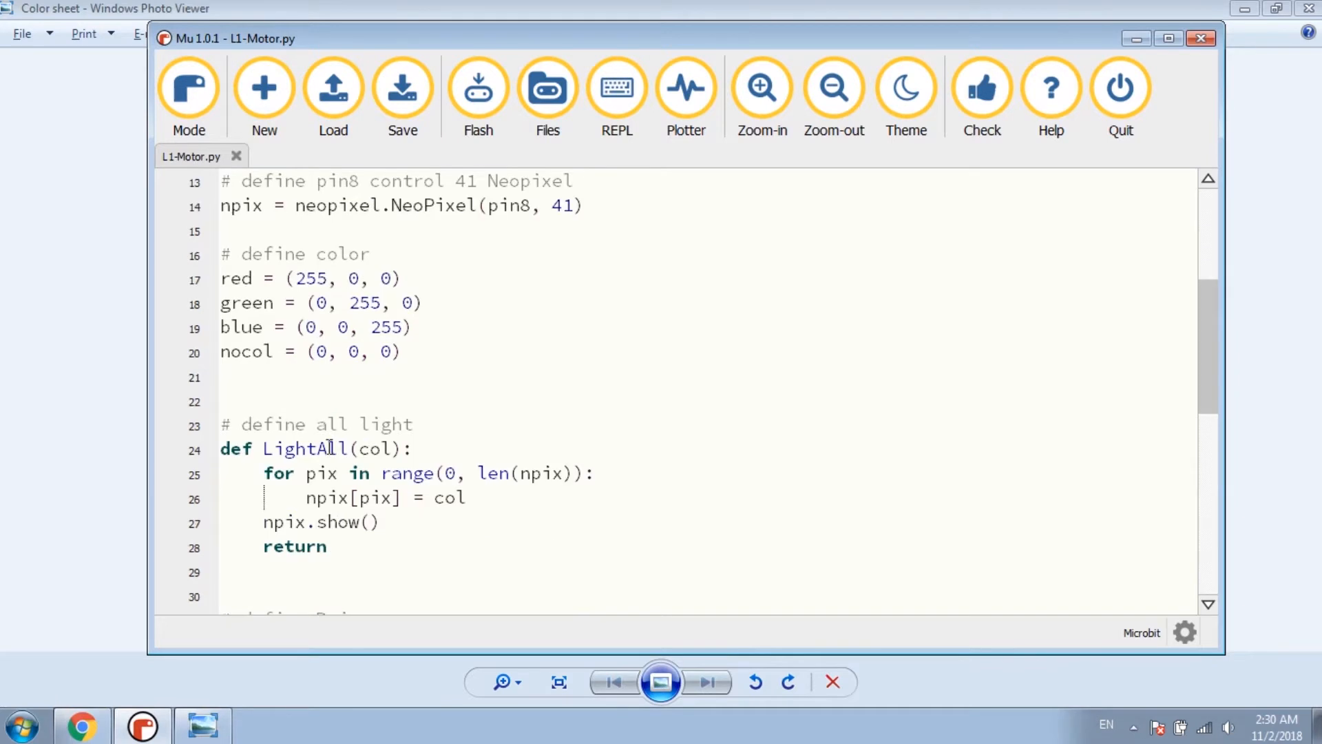
pyautogui.moveTo(241, 424); pyautogui.dragTo(412, 425)
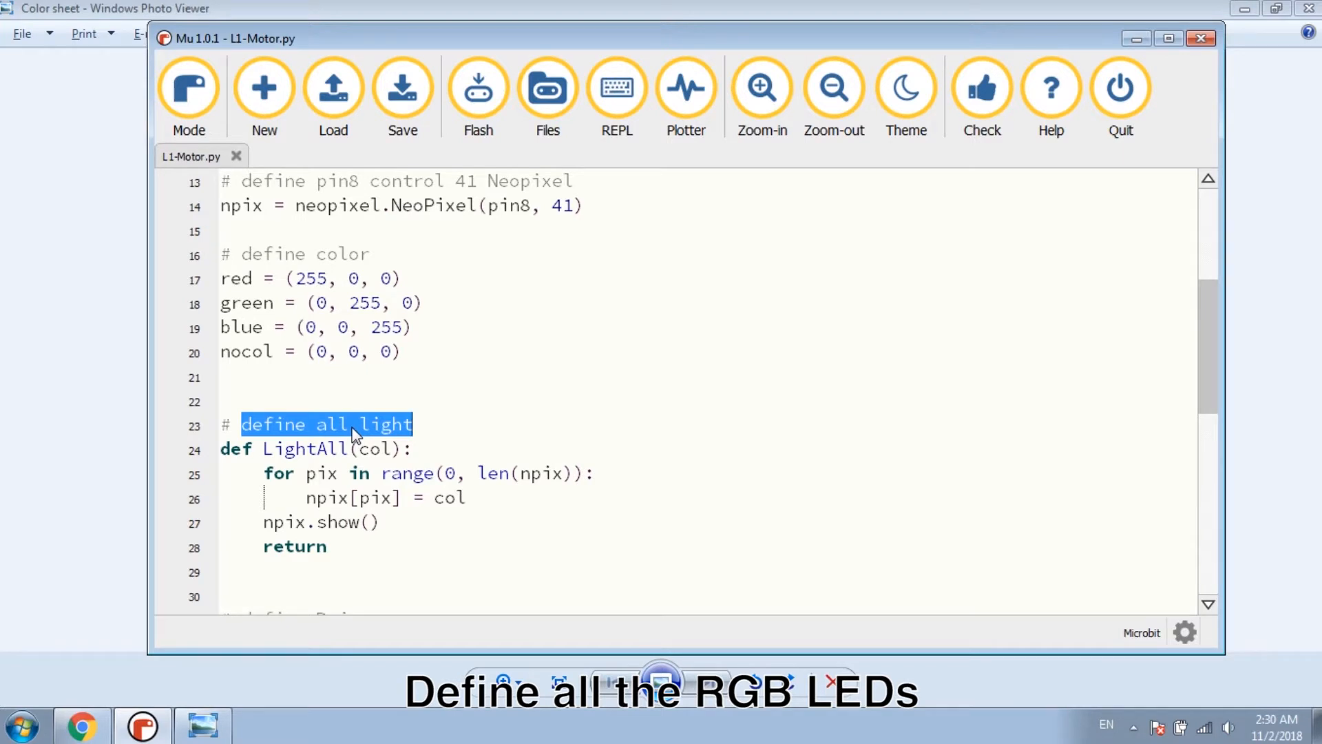
pyautogui.scroll(-3)
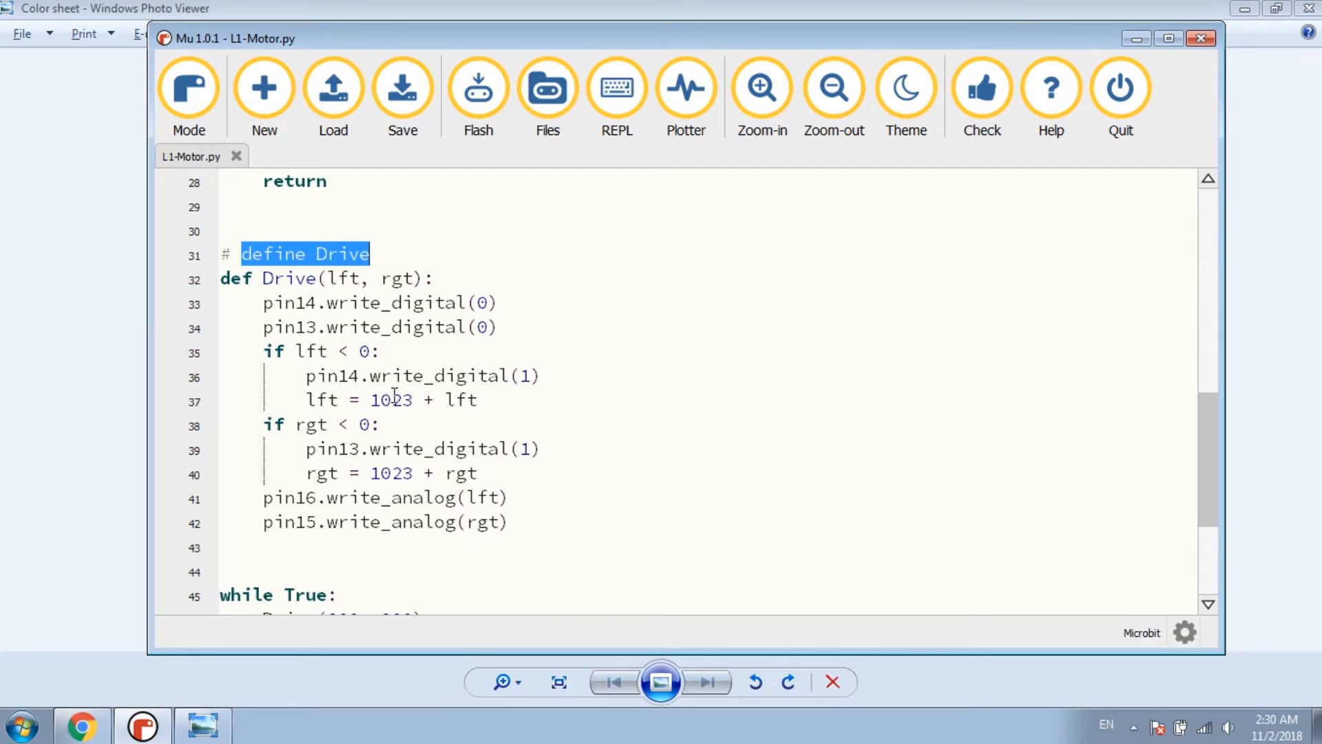
pyautogui.scroll(-3)
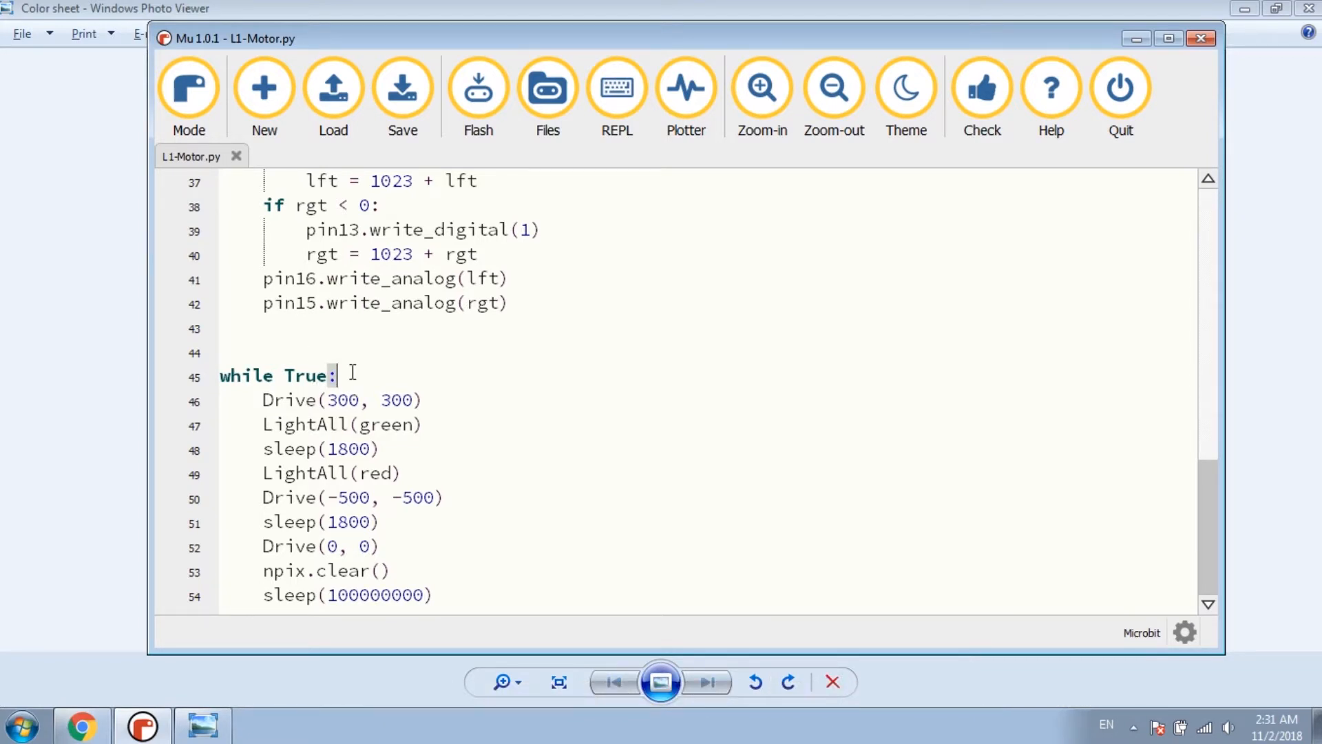
# Step: Add sleep(3000) at the top of the while True loop and save L1-Motor.py
pyautogui.write('sleep(')
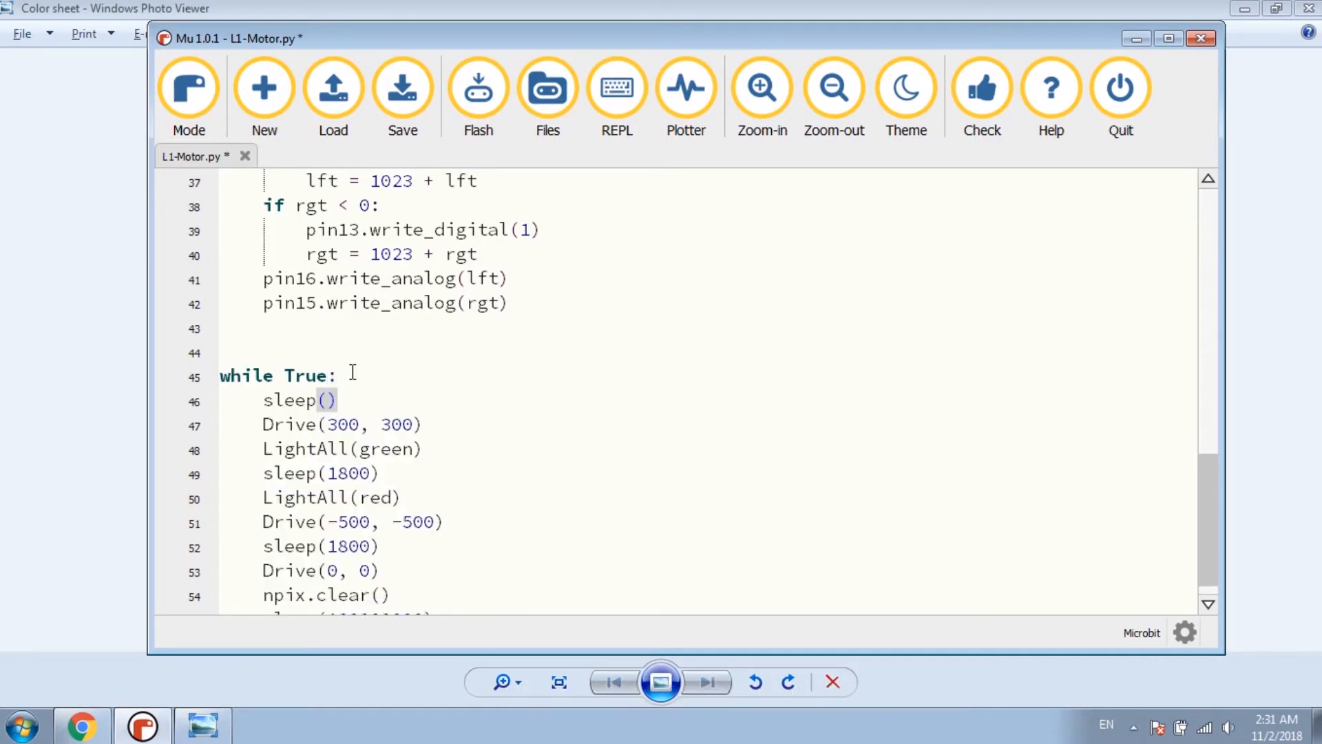
pyautogui.click(402, 88)
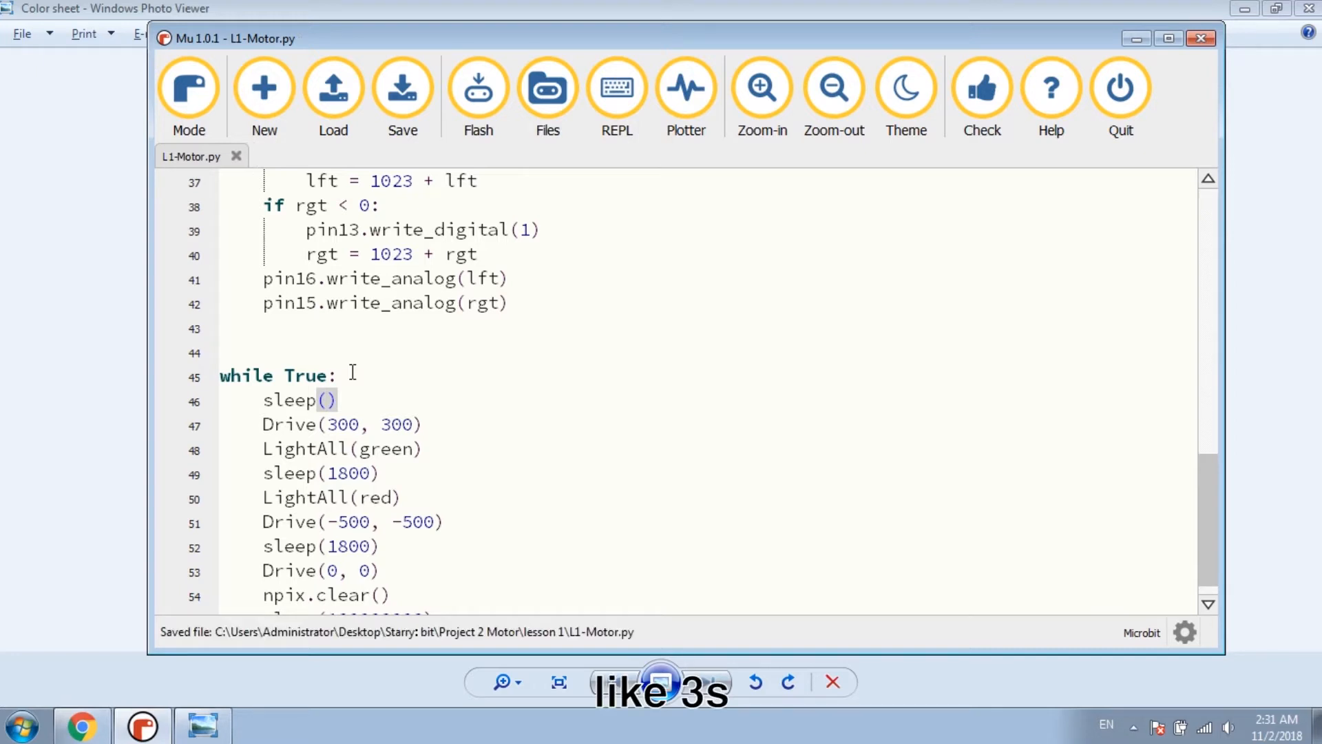
pyautogui.write('3000')
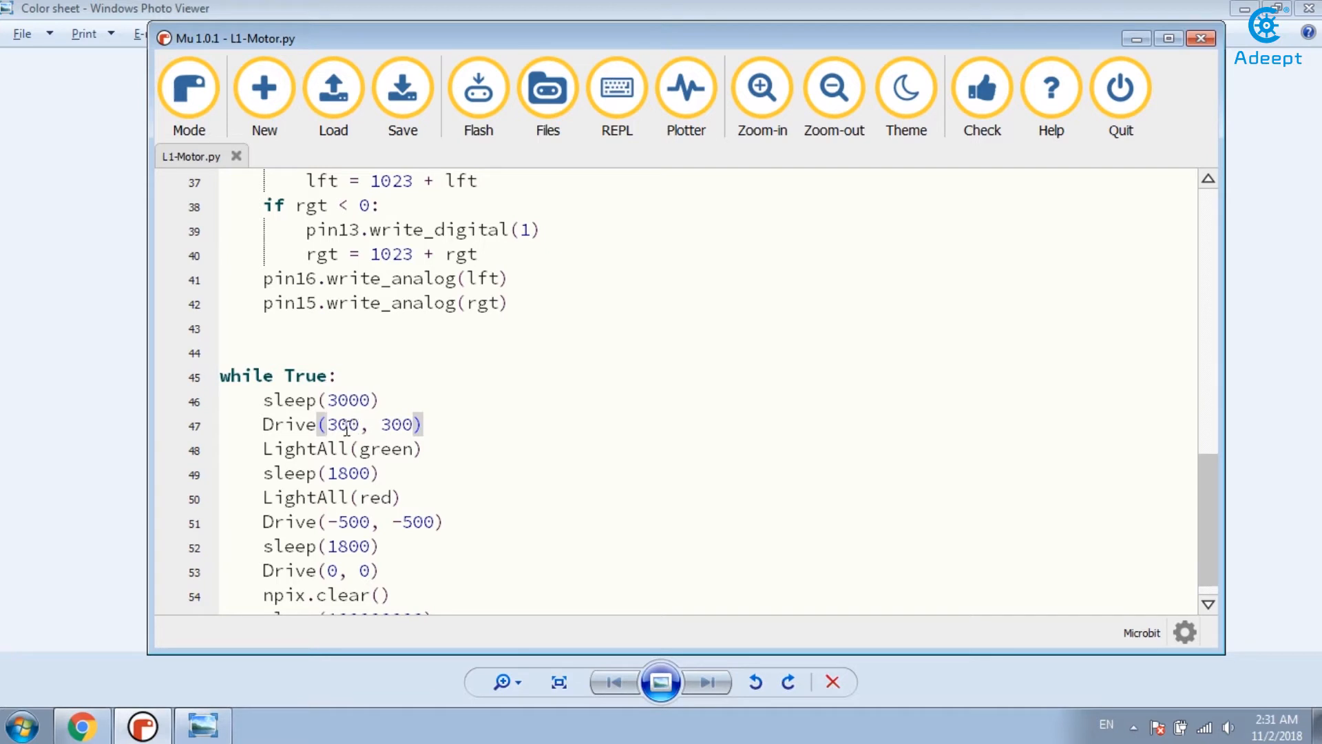
# Step: Review the Drive(300, 300) speed, green color argument and 1800 ms pause lines below
pyautogui.doubleClick(341, 449)
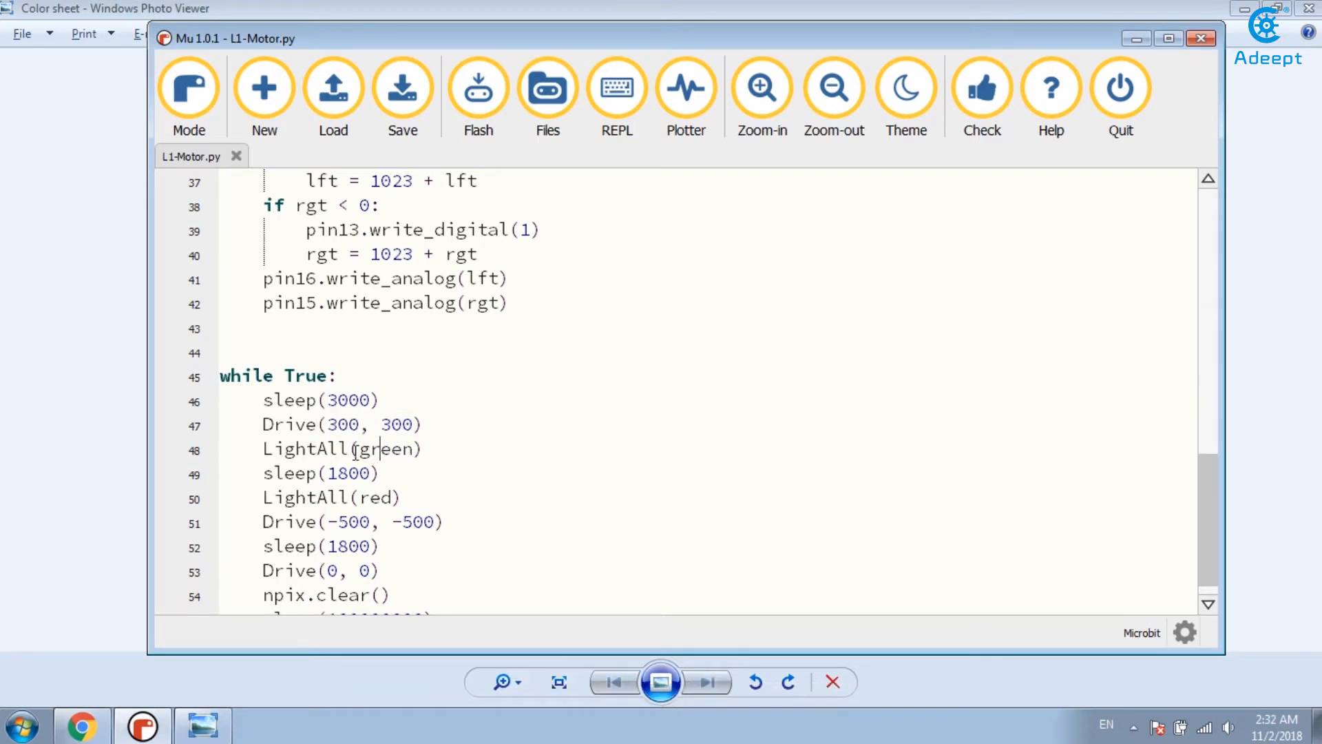
pyautogui.doubleClick(348, 472)
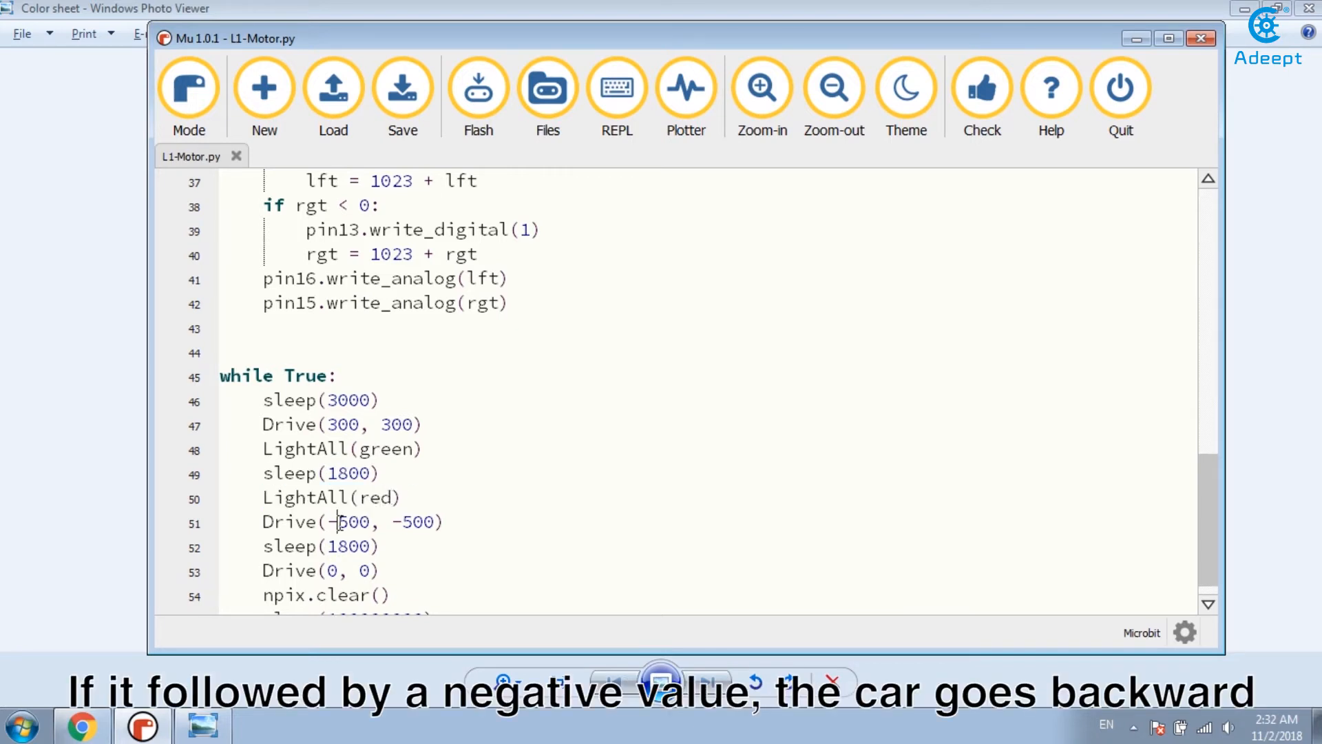
pyautogui.doubleClick(354, 520)
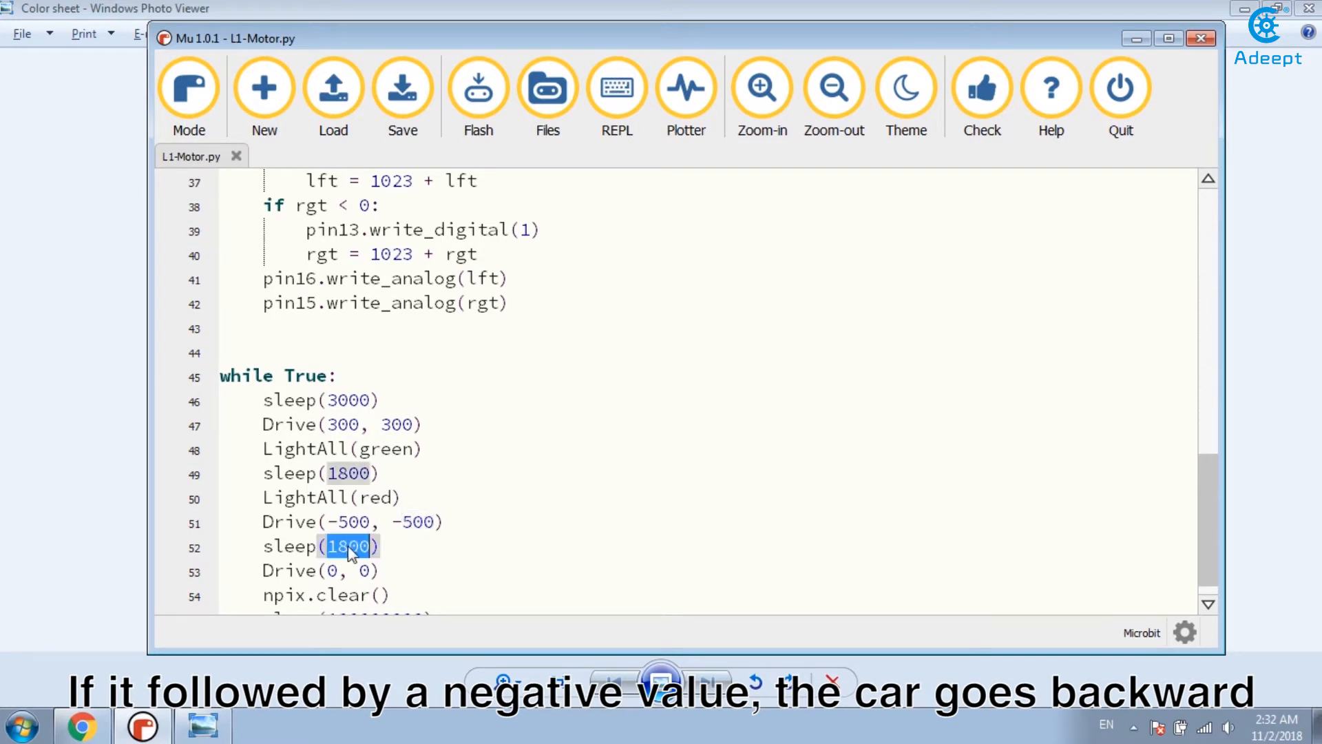
pyautogui.scroll(-3)
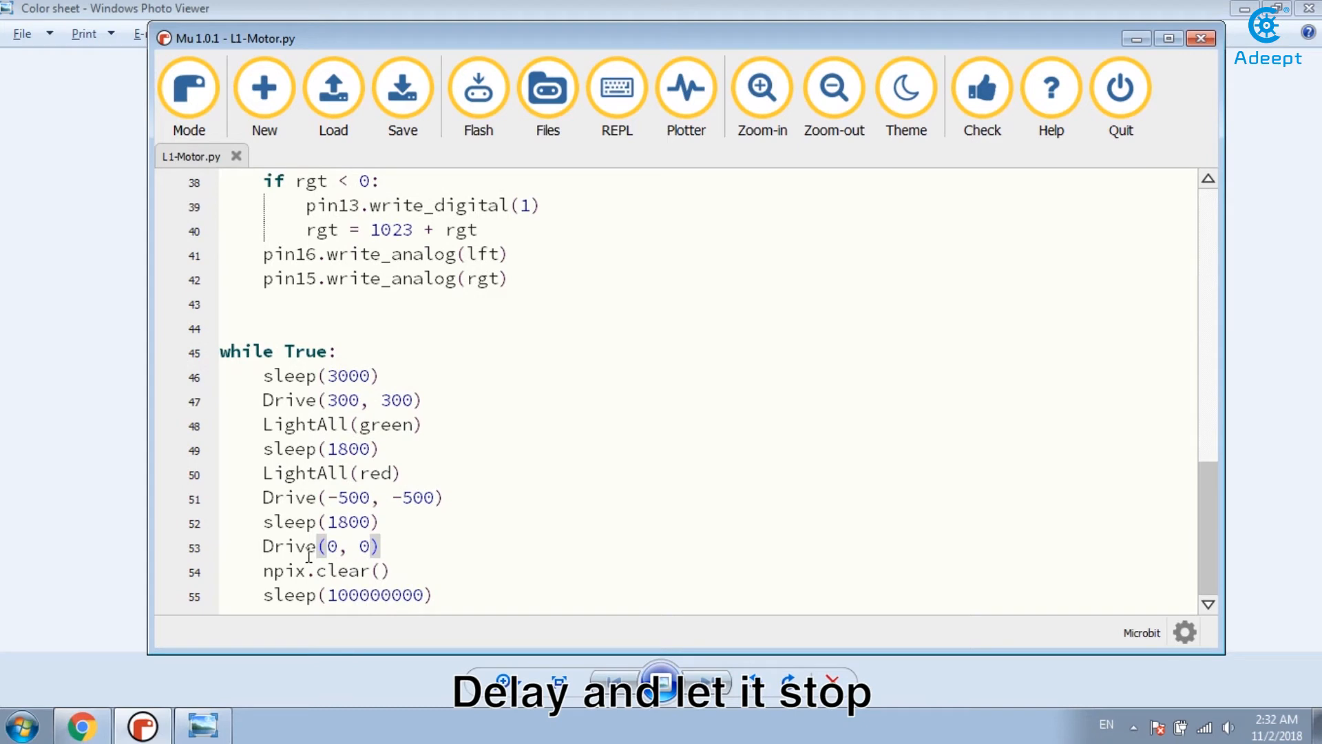